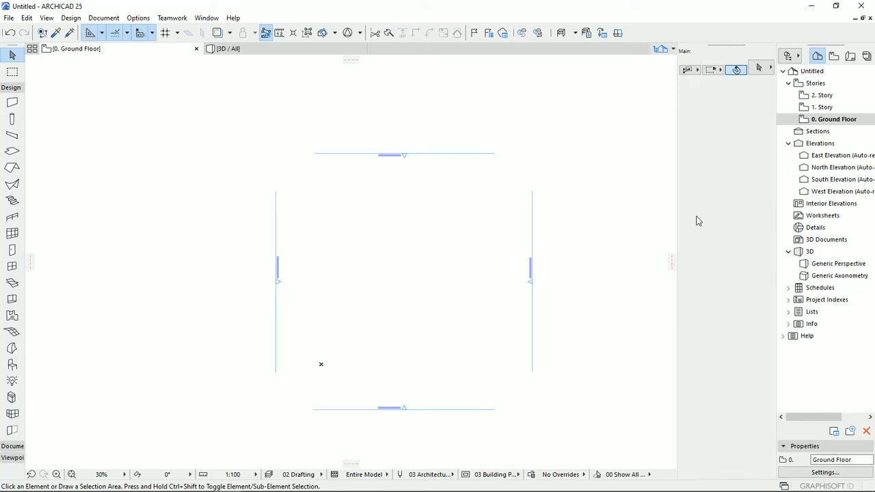
mouse_move(196, 213)
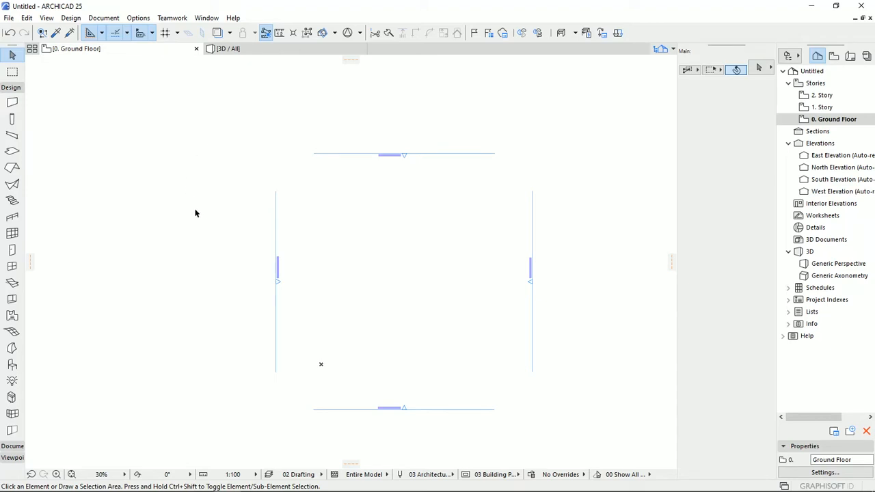
mouse_move(205, 222)
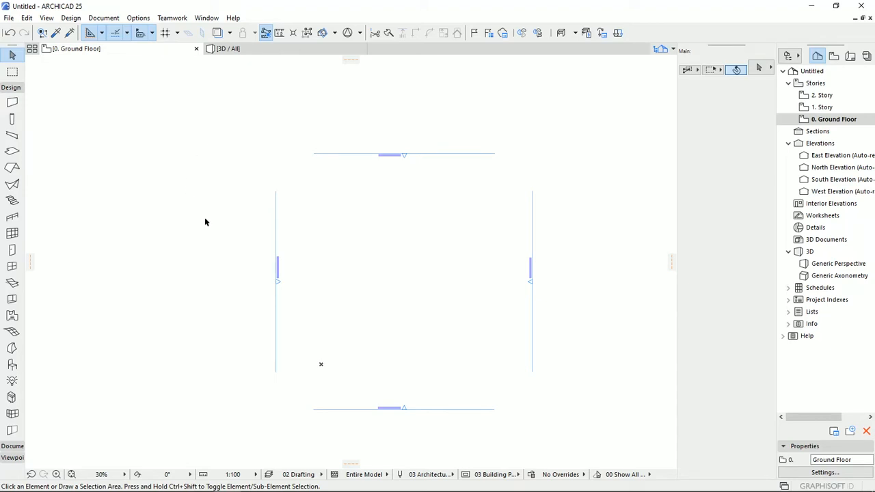
mouse_move(210, 221)
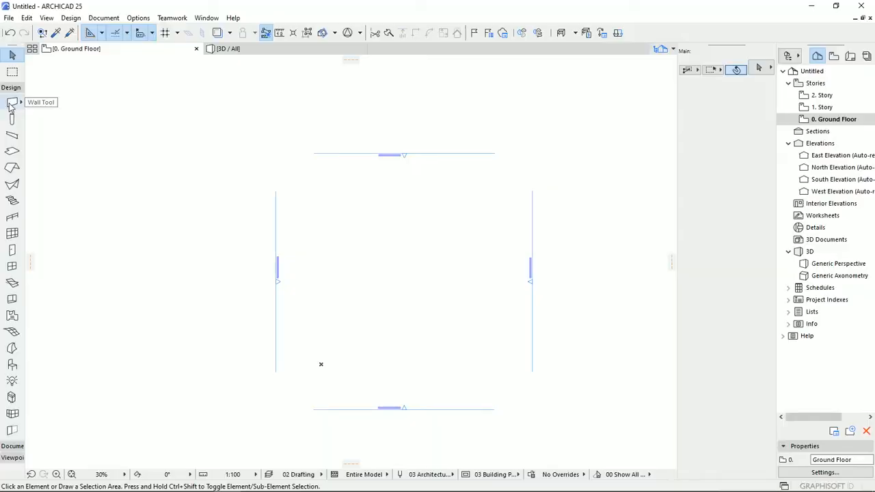
mouse_move(11, 99)
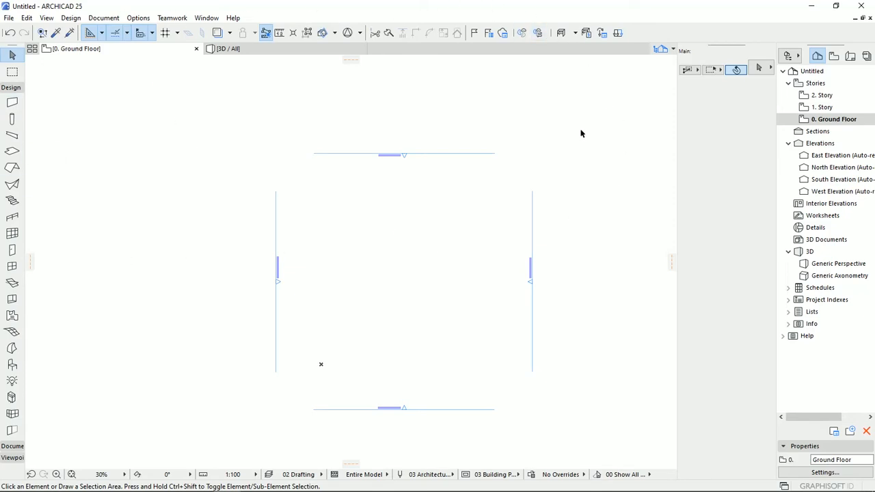
mouse_move(12, 106)
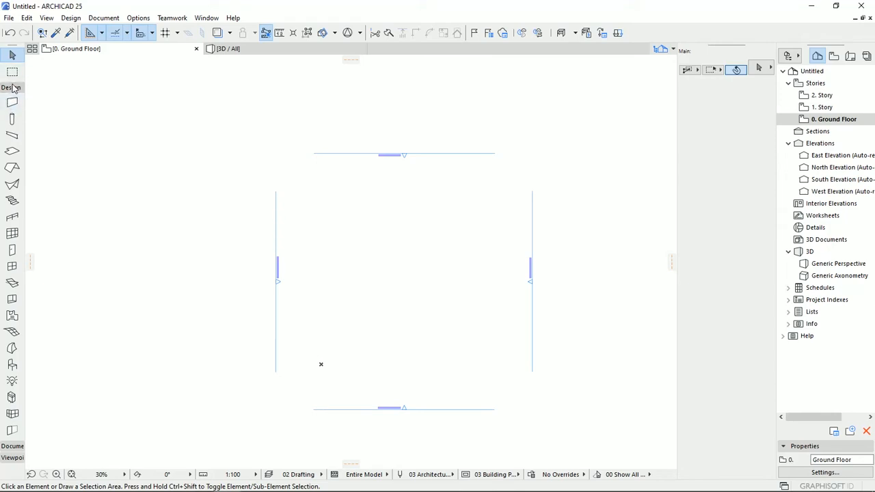
mouse_move(12, 101)
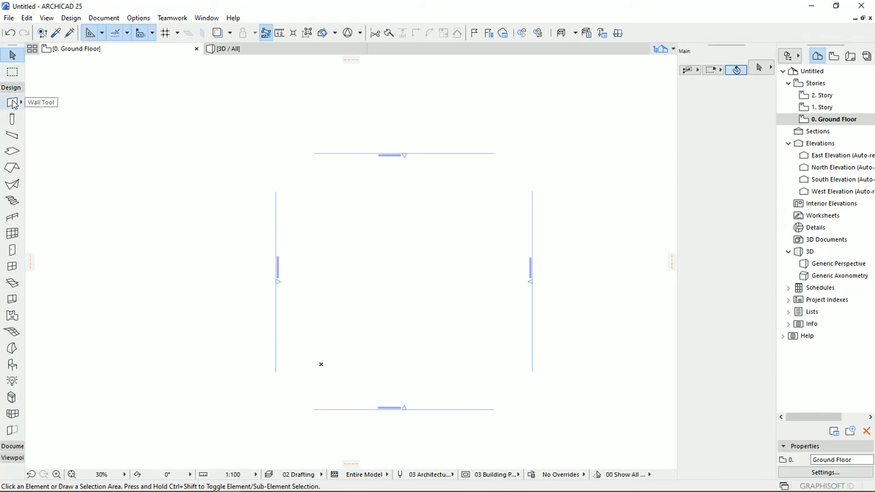
Activate the Wall tool and keep its layer on Structural - Bearing after browsing the layer list
left_click(11, 103)
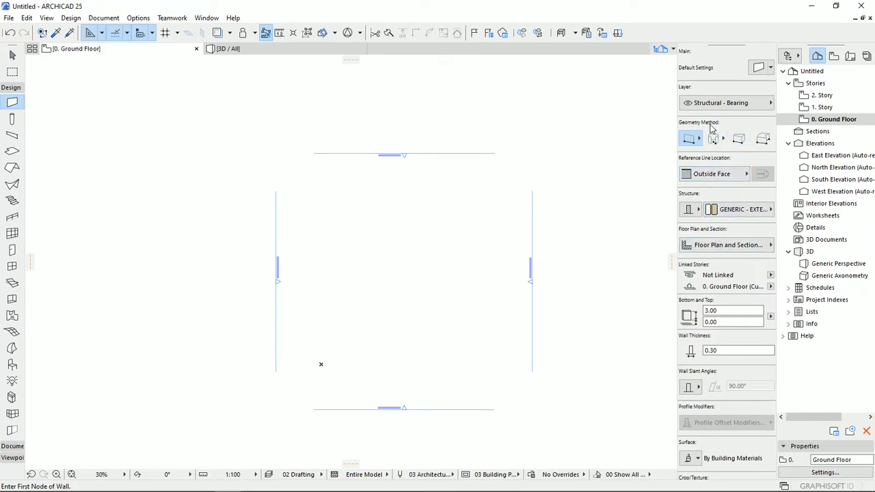
mouse_move(735, 164)
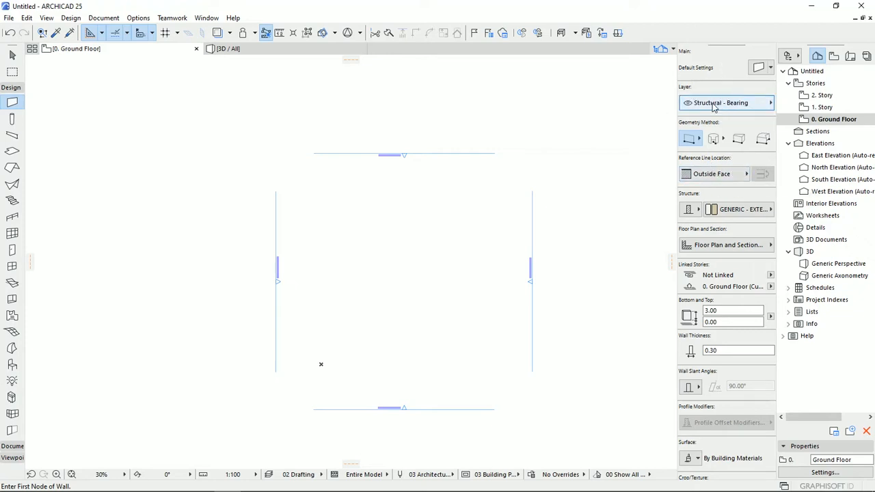
mouse_move(755, 99)
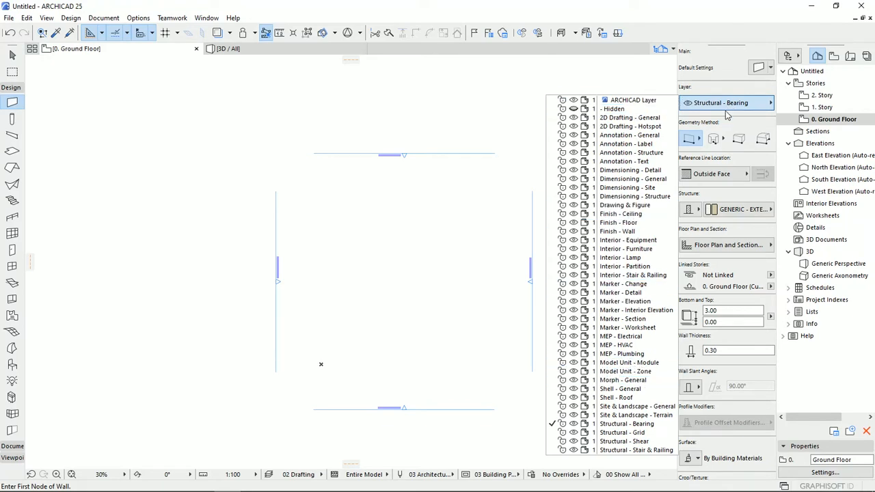
left_click(728, 102)
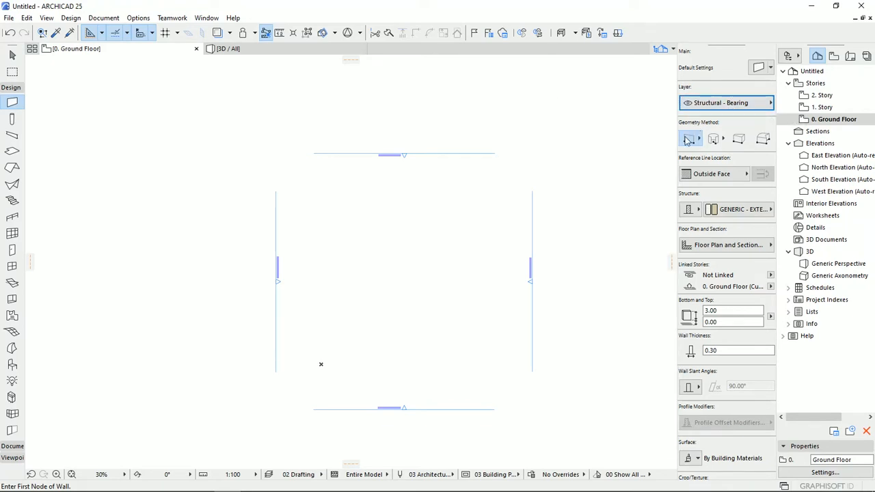
mouse_move(689, 139)
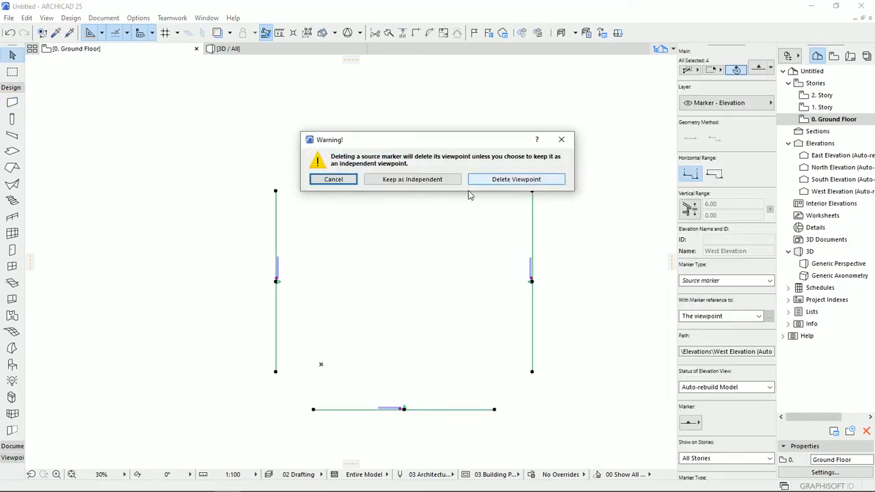
Confirm Delete Viewpoint and Delete anyway to remove the four elevation markers and views
left_click(517, 180)
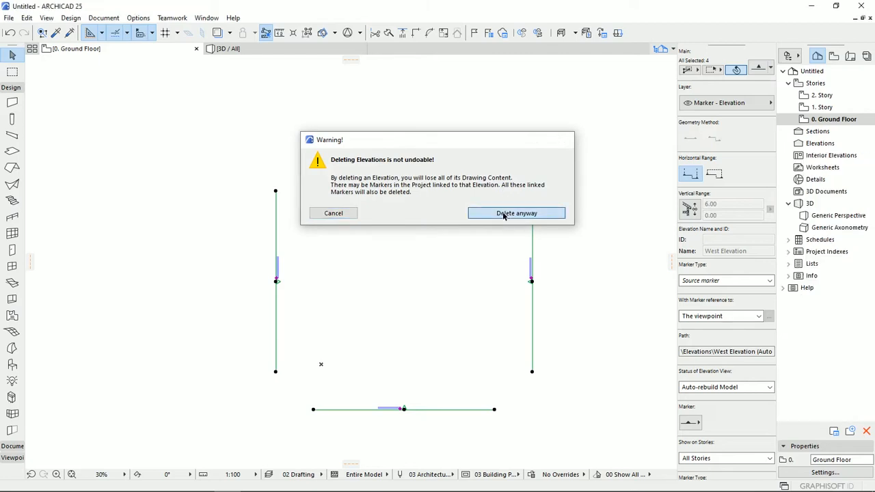
left_click(517, 213)
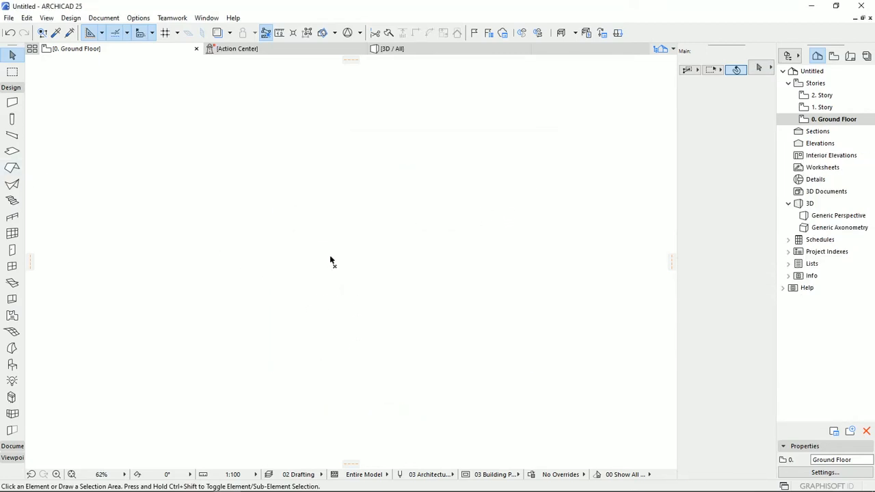
mouse_move(339, 267)
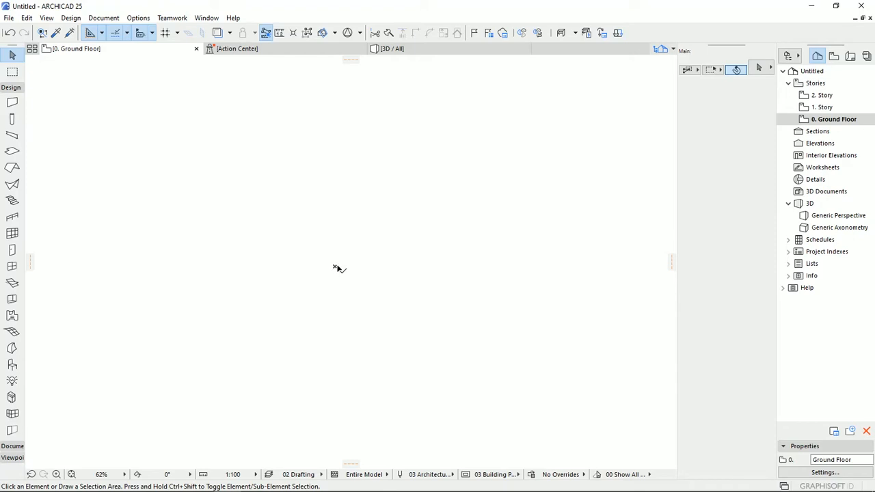
mouse_move(221, 356)
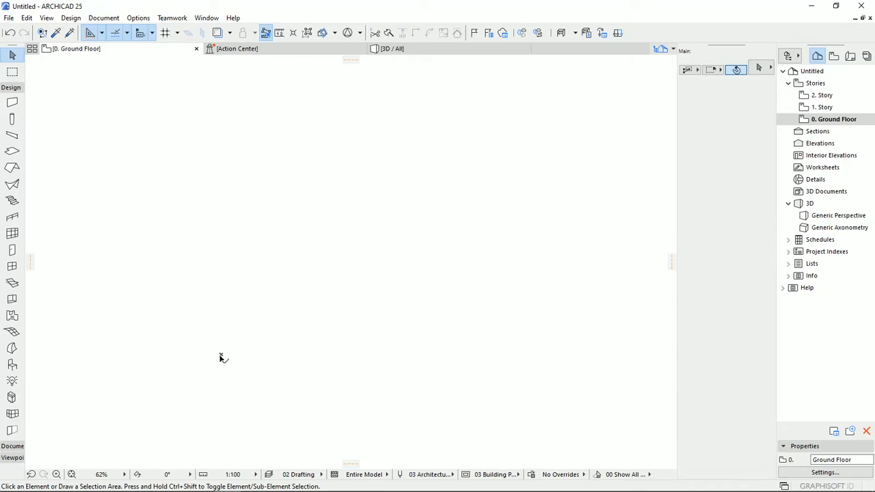
mouse_move(152, 213)
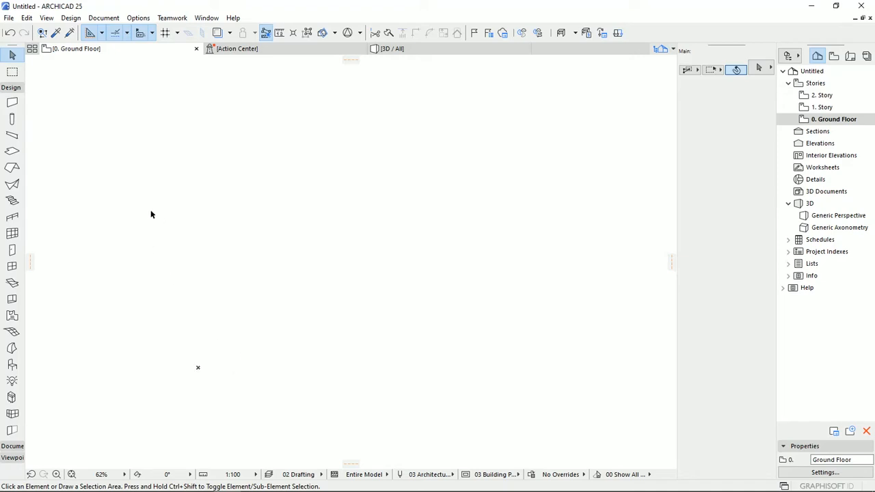
mouse_move(13, 117)
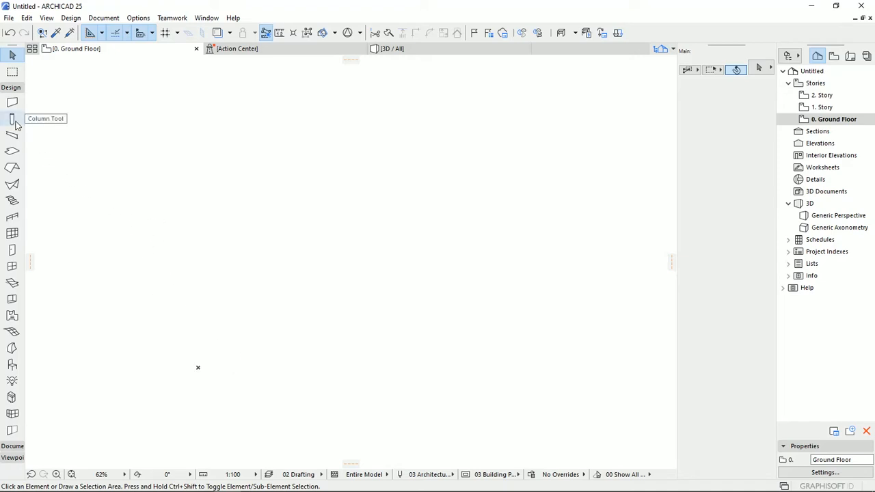
Draw a straight wall across the plan, then start a second horizontal wall below it
left_click(11, 103)
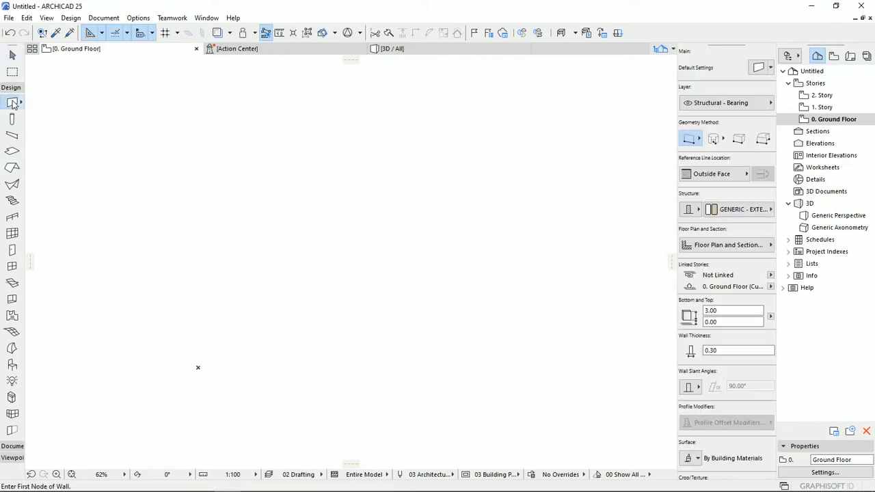
mouse_move(691, 140)
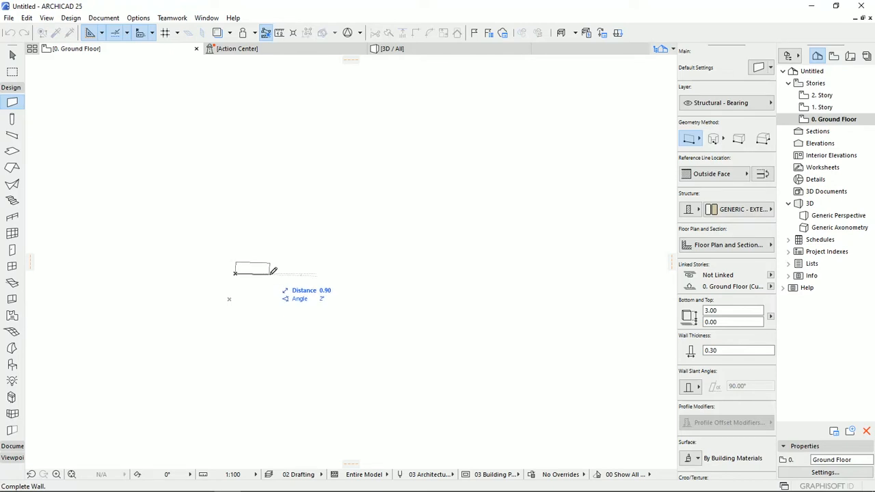
left_click_drag(273, 268, 485, 268)
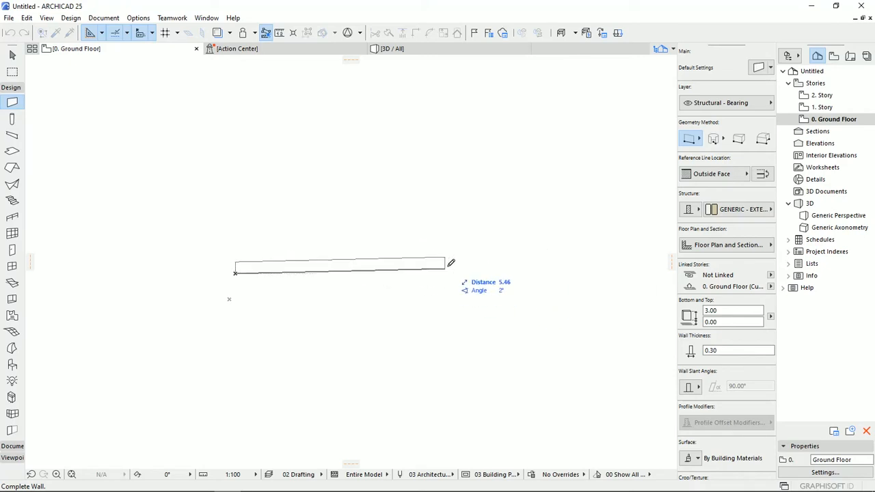
mouse_move(523, 263)
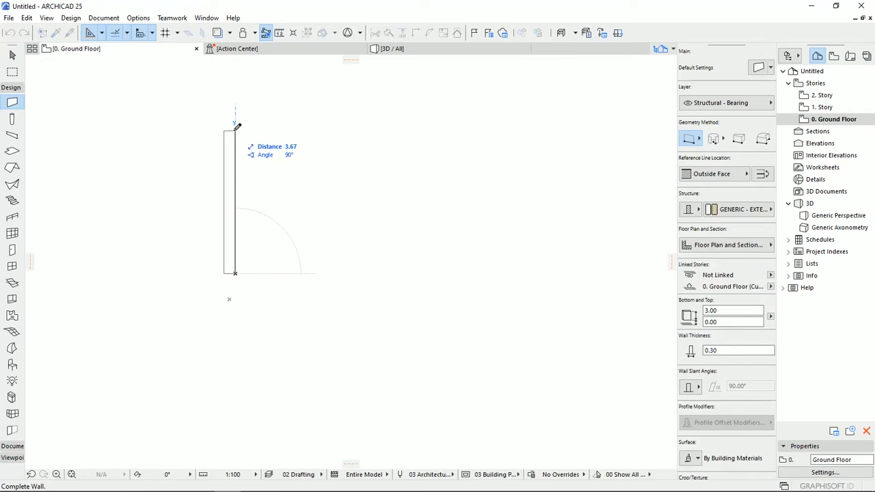
type("s")
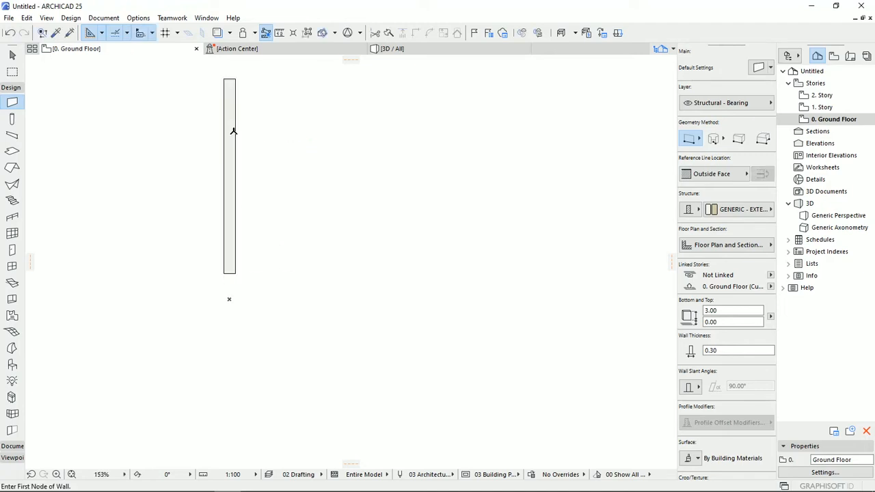
left_click_drag(312, 280, 481, 270)
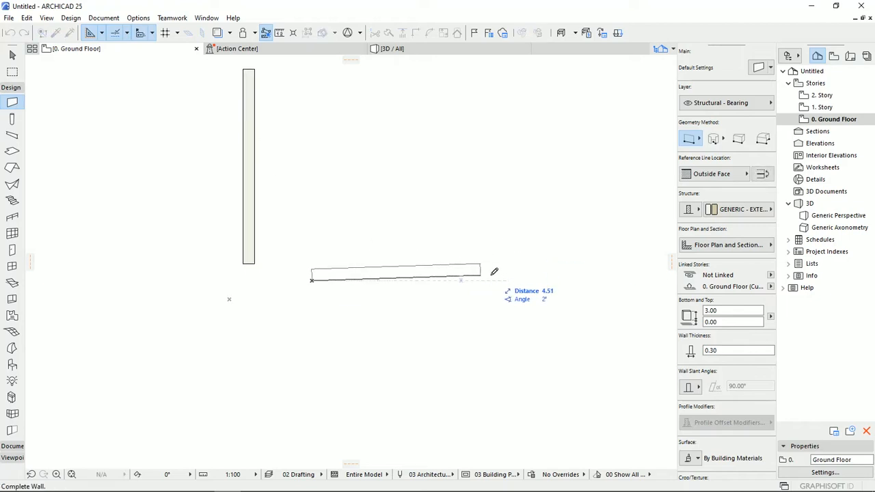
left_click(495, 272)
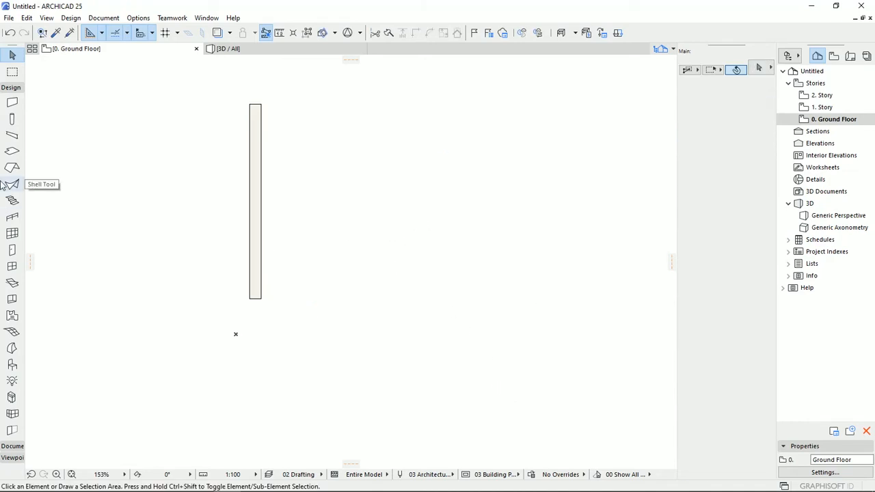
Set the Wall tool's Geometry Method to Chained for multi-segment polywalls
left_click(11, 103)
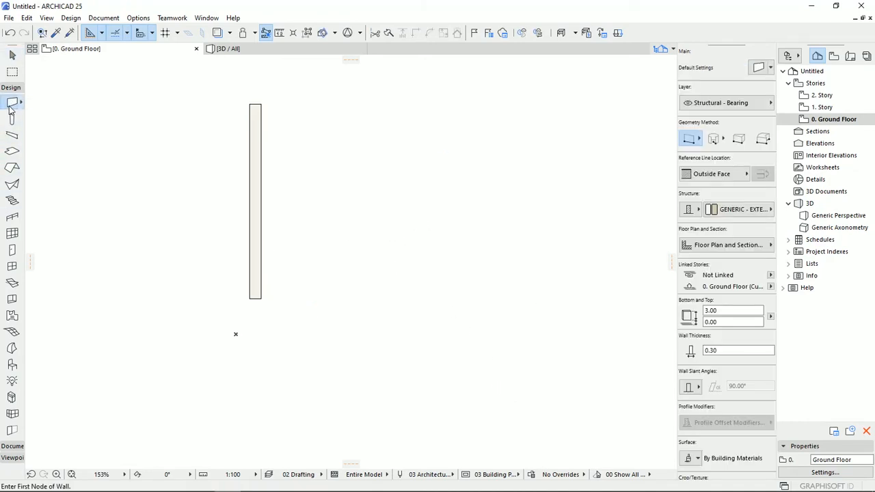
mouse_move(689, 140)
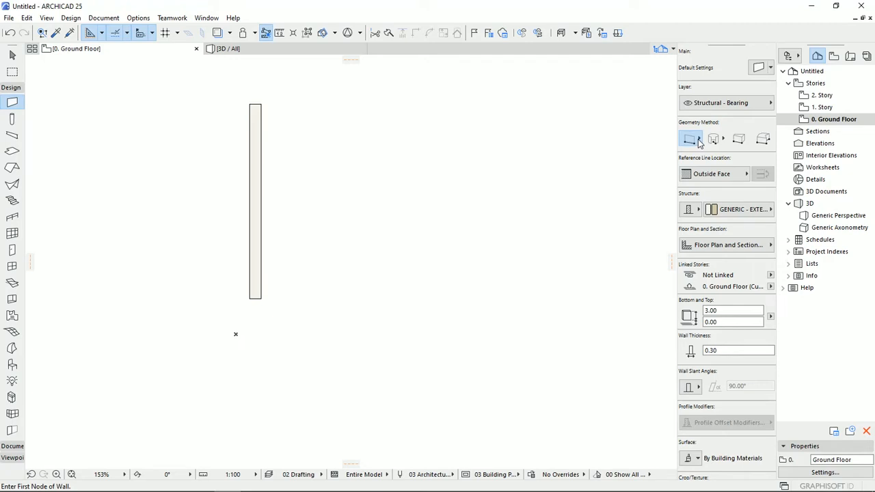
left_click(689, 139)
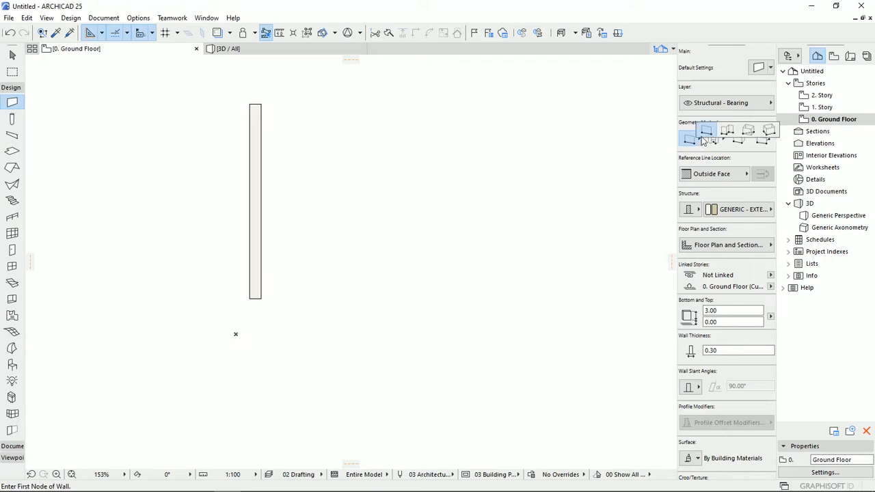
left_click(727, 136)
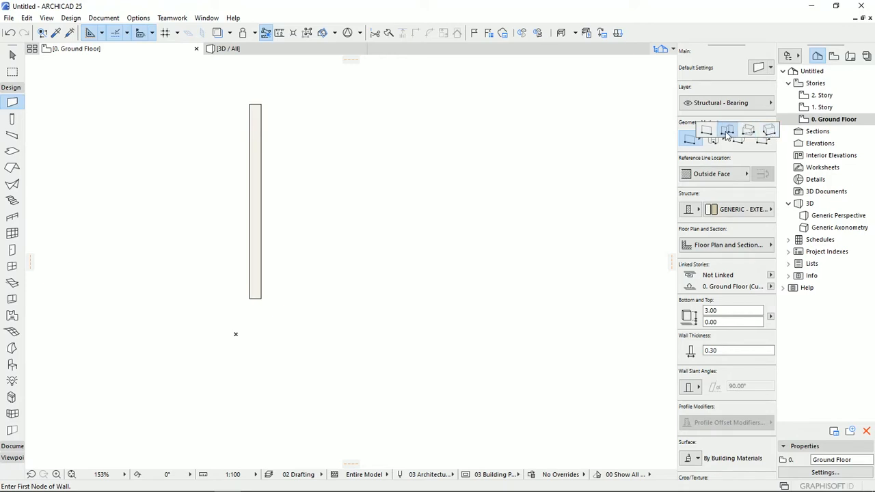
left_click(714, 140)
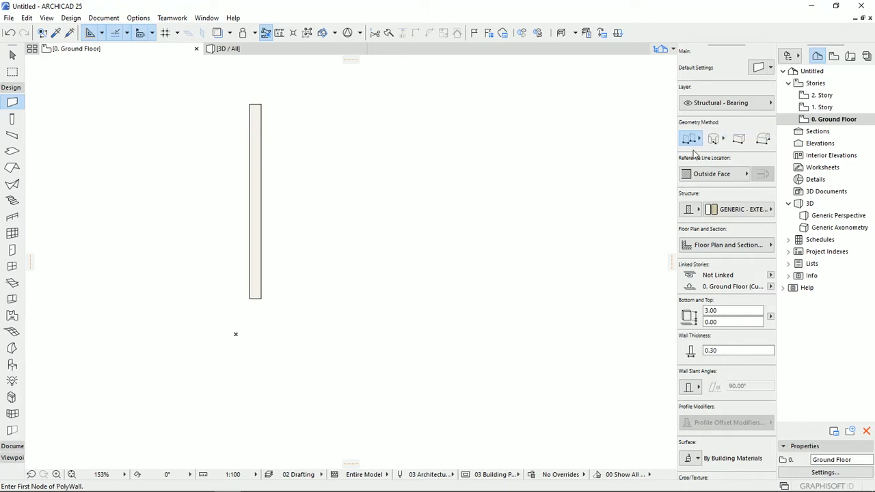
mouse_move(690, 139)
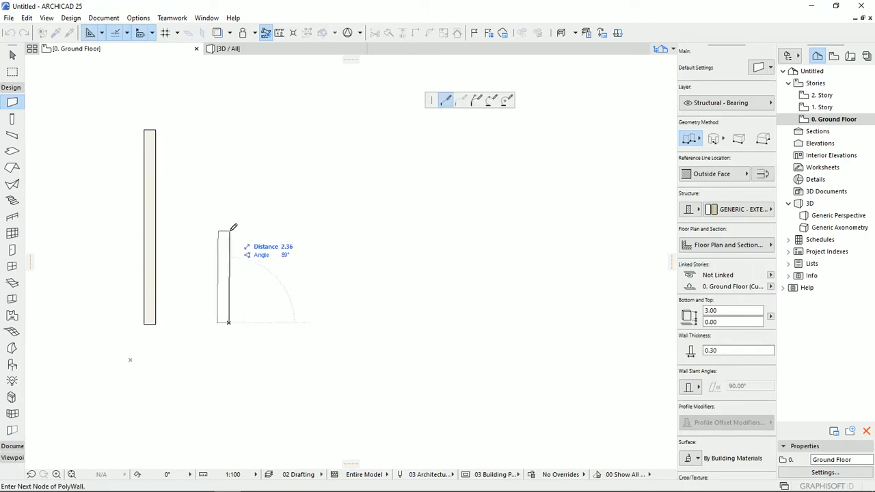
mouse_move(228, 212)
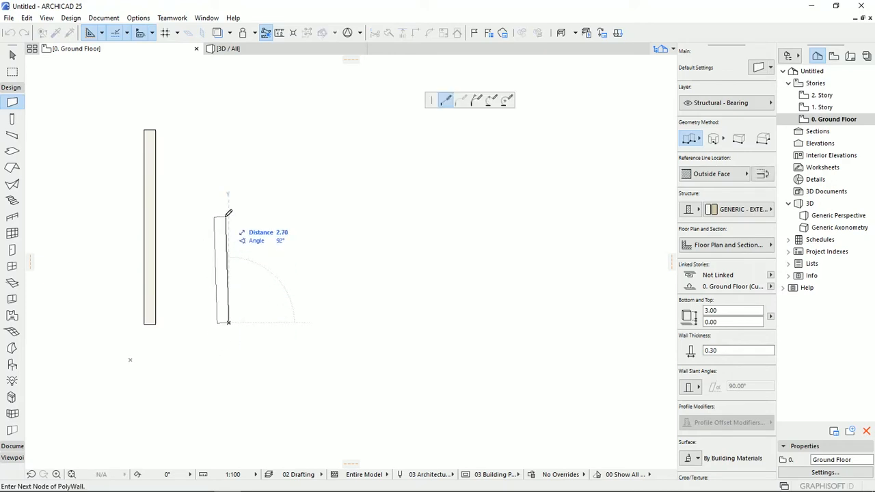
mouse_move(226, 219)
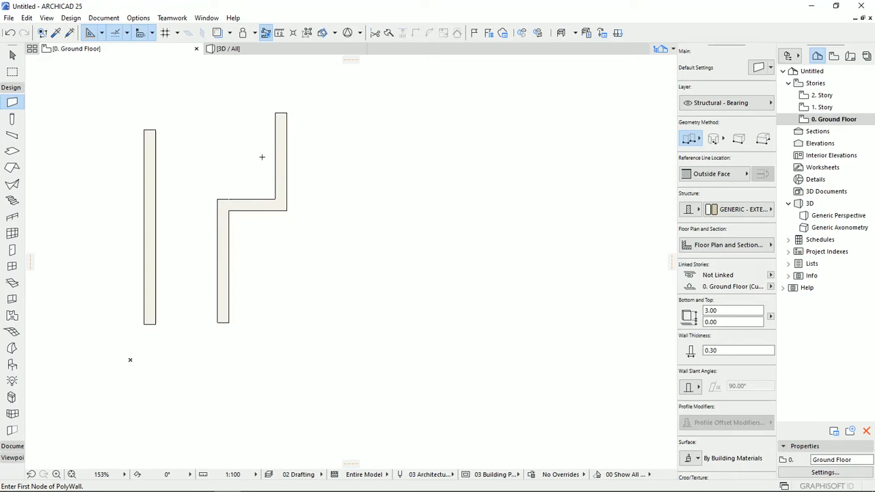
mouse_move(331, 157)
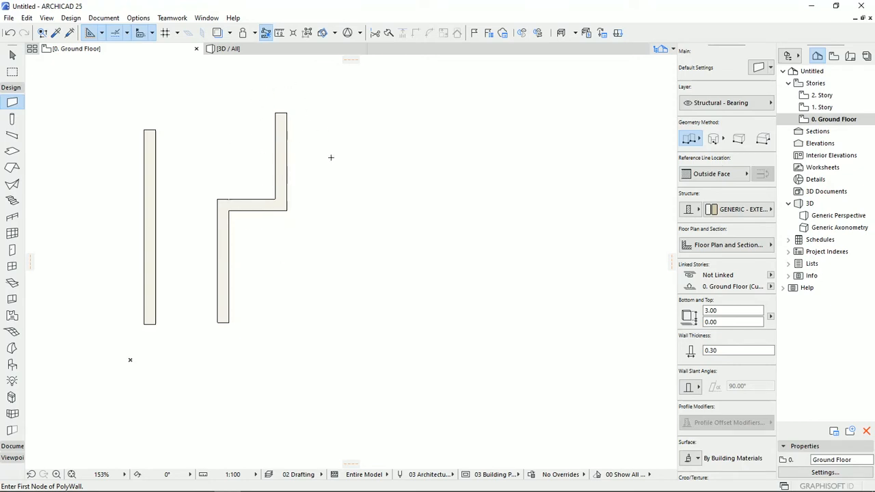
left_click(738, 209)
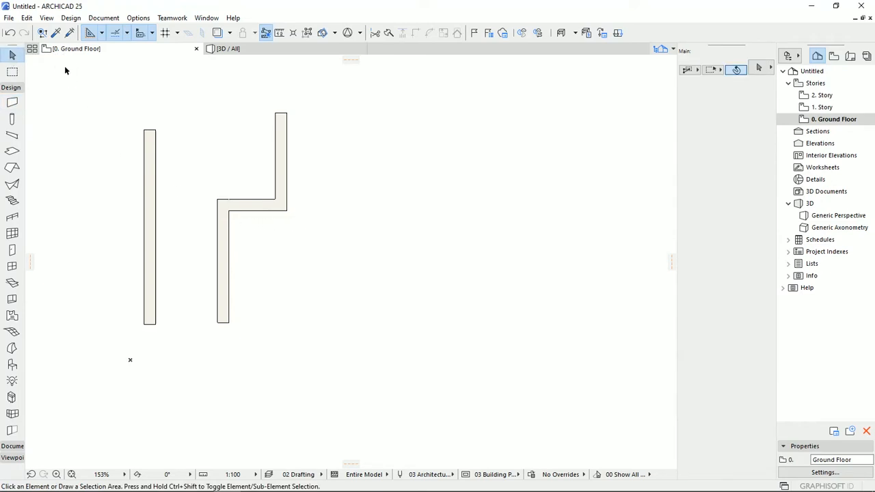
mouse_move(183, 164)
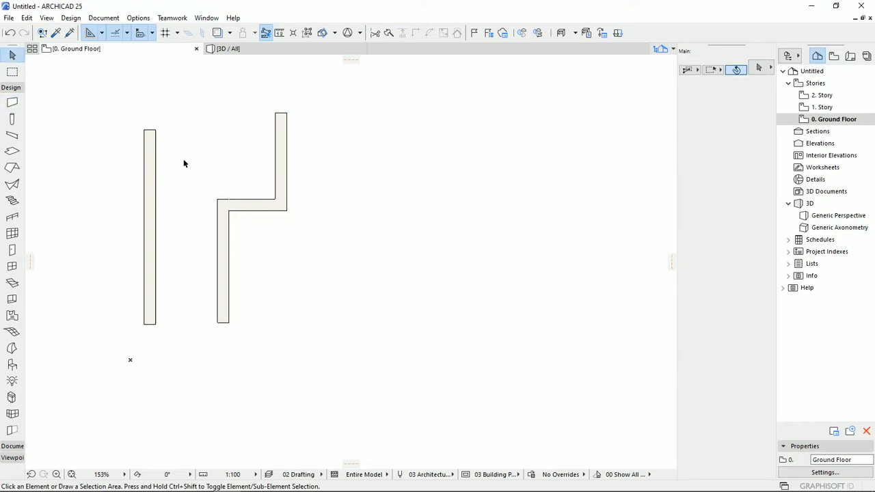
left_click(253, 208)
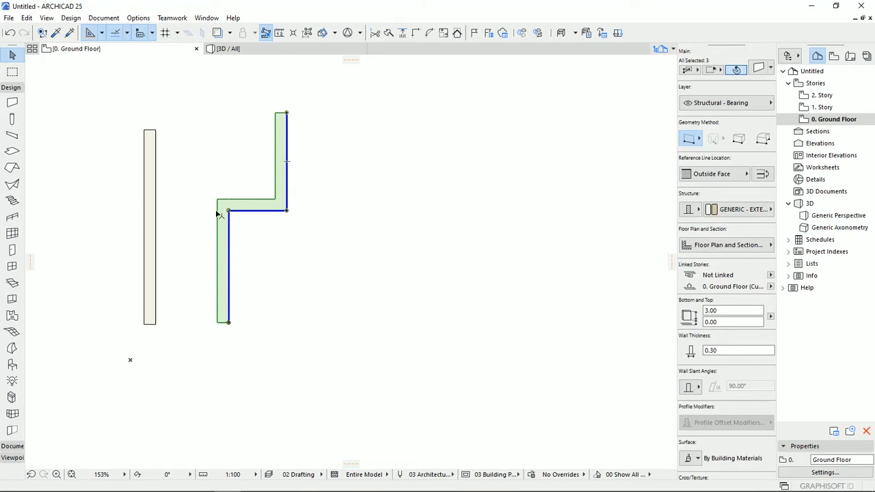
mouse_move(215, 257)
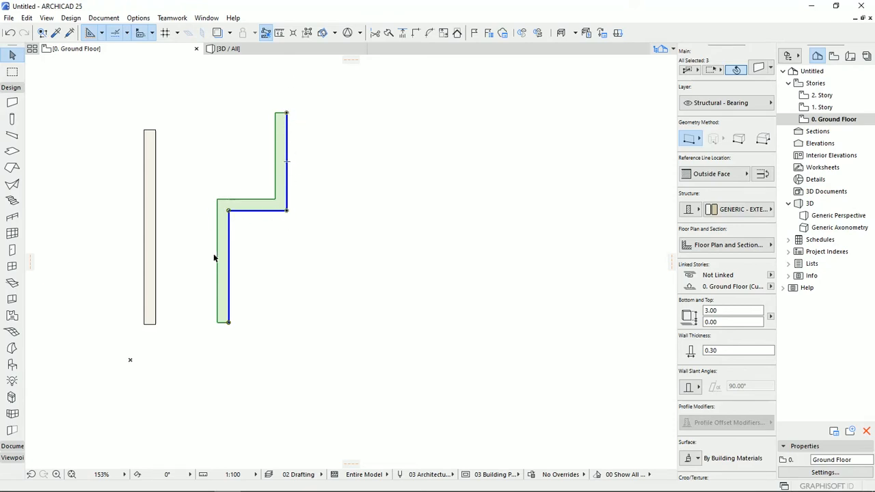
mouse_move(249, 231)
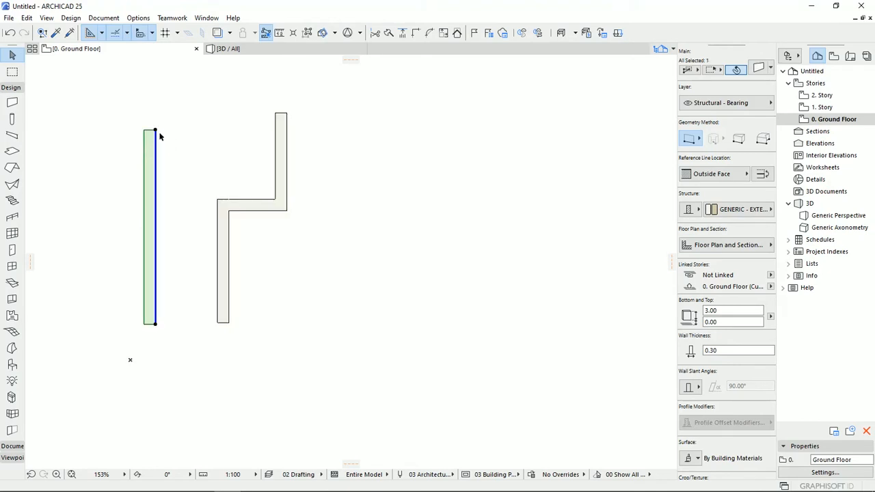
mouse_move(163, 338)
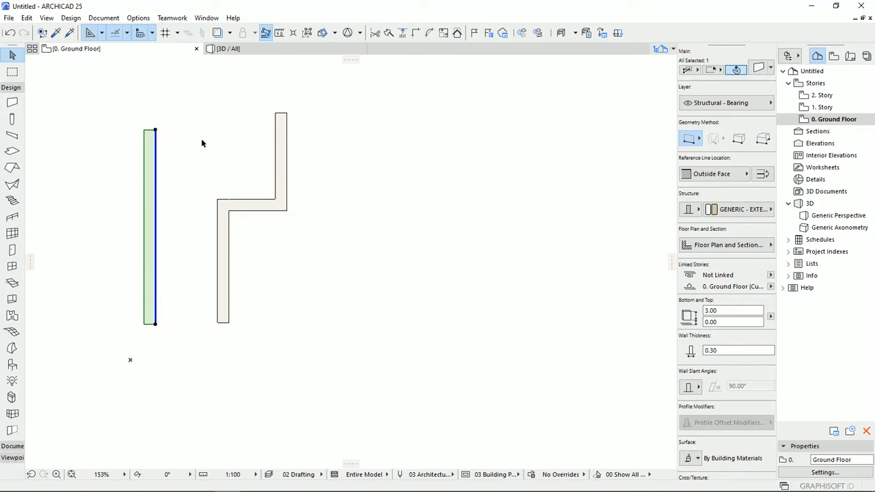
mouse_move(714, 66)
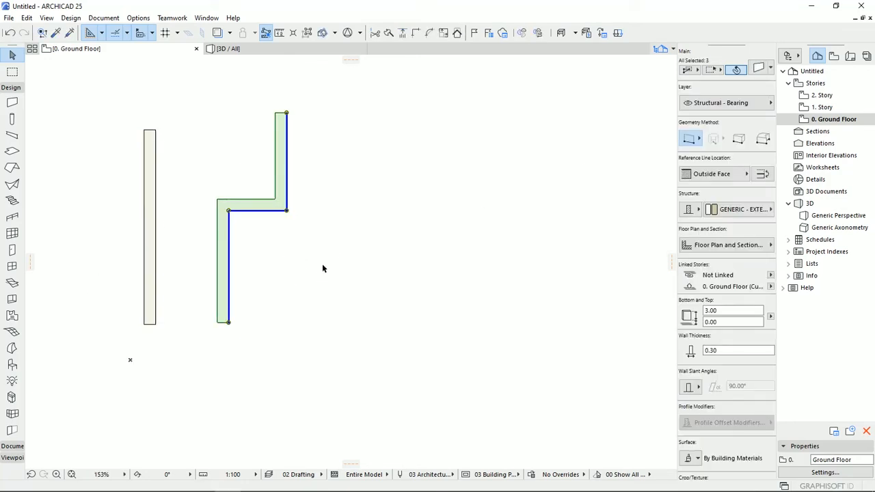
left_click(334, 202)
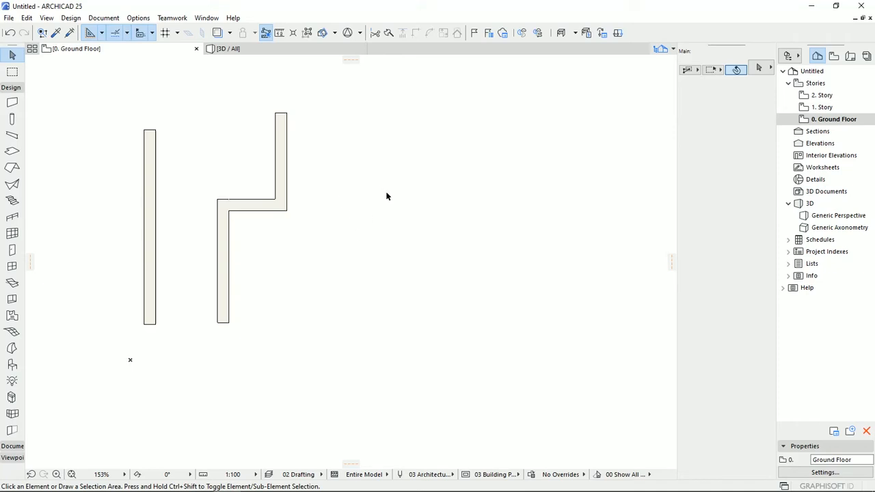
mouse_move(11, 102)
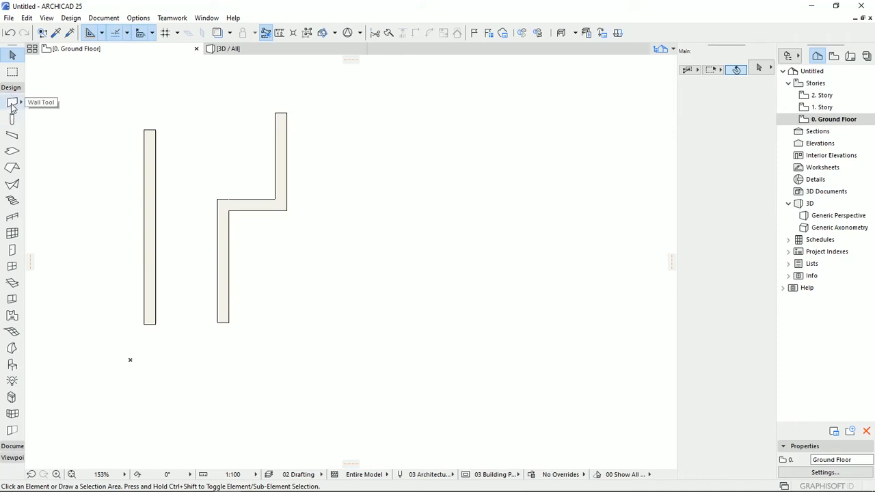
Draw a Rectangle-method wall enclosure right of the Z wall with Dimension 2 set to 5
left_click(12, 101)
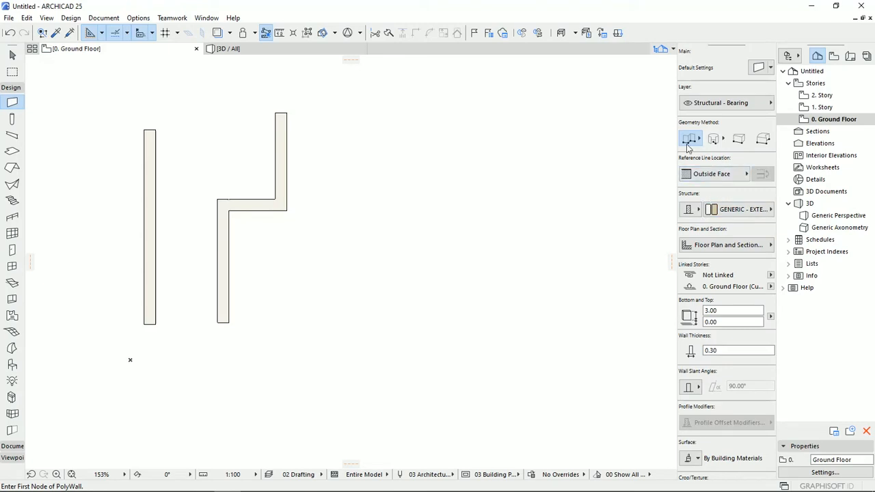
left_click(738, 138)
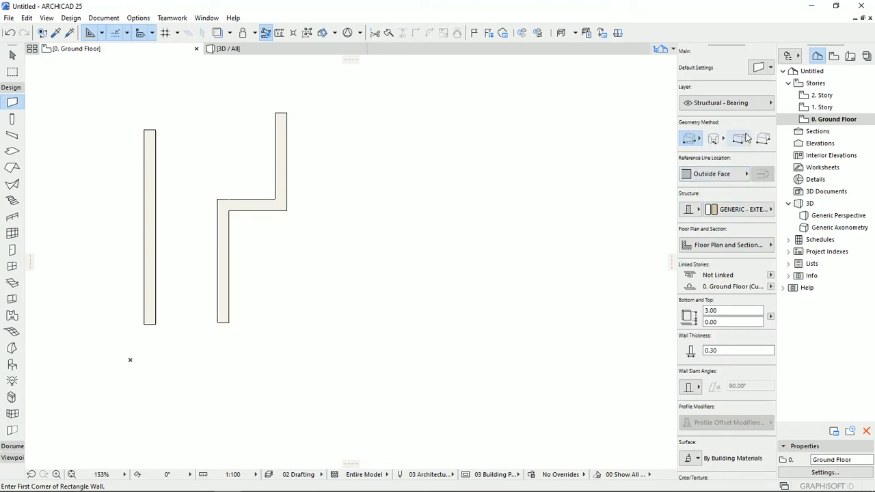
mouse_move(689, 138)
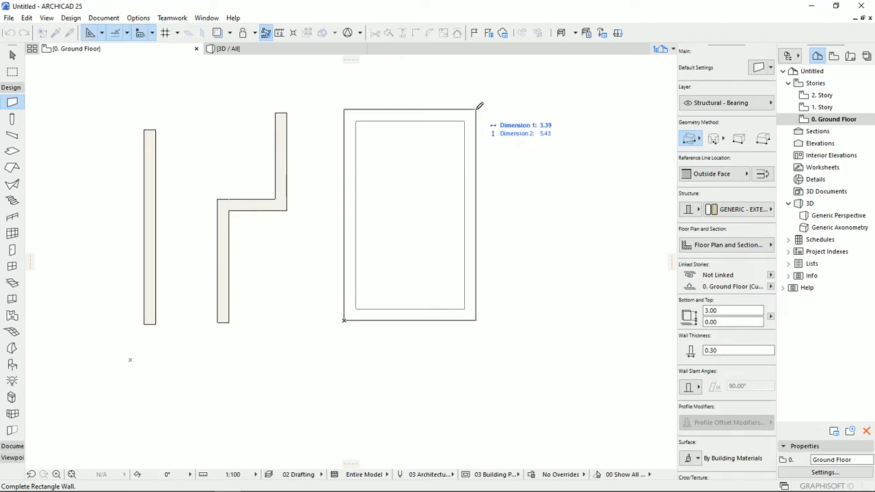
left_click_drag(477, 112, 503, 107)
type("3")
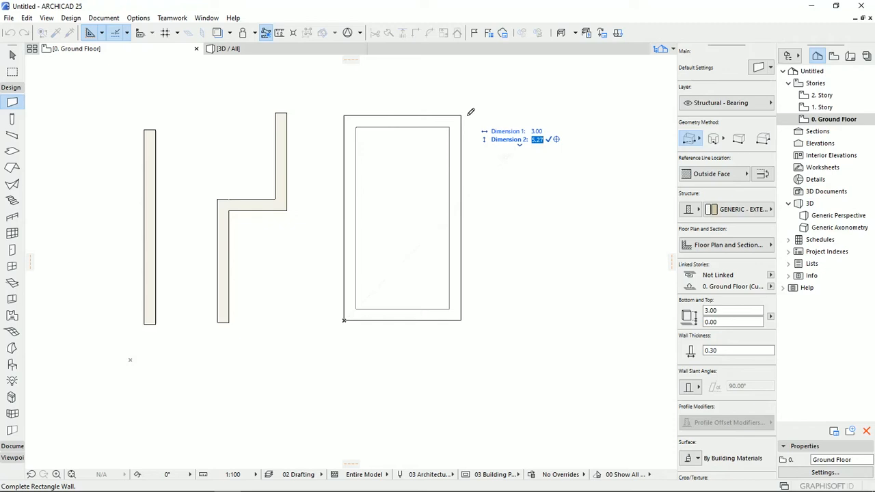
type("5")
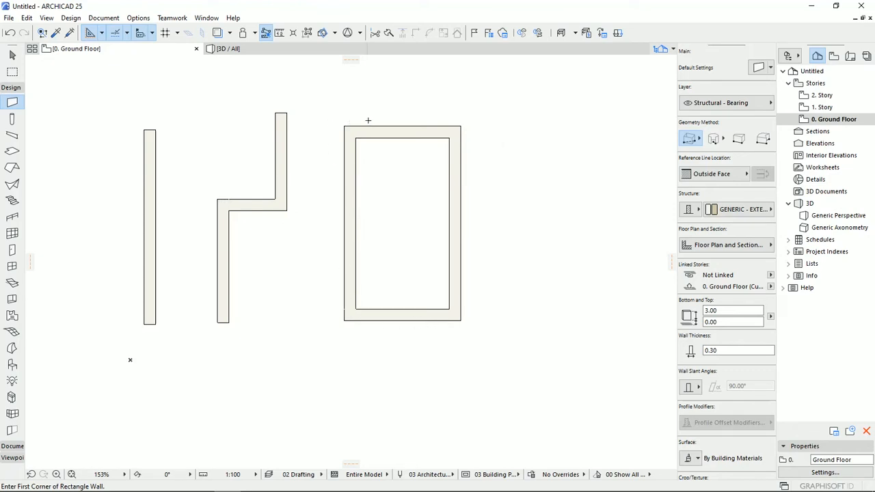
mouse_move(356, 140)
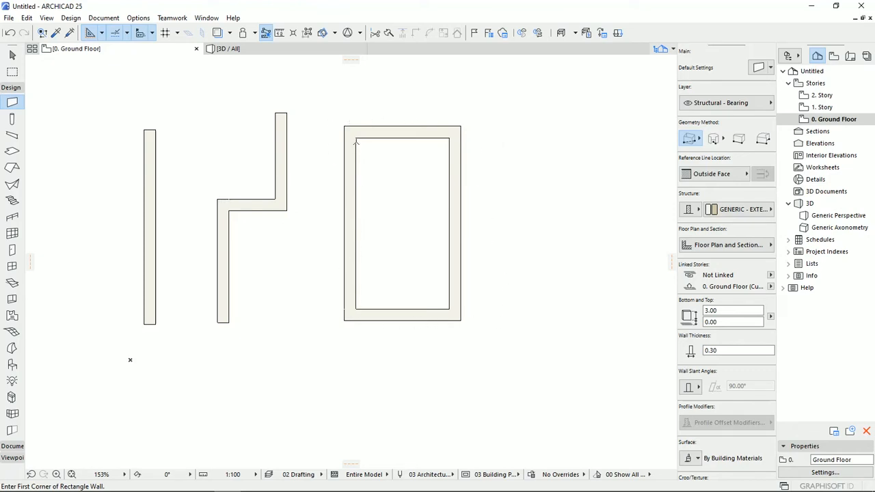
Switch to Rotated Rectangle, undo the unrotated try, and draw the tilted enclosure with length 5
left_click(768, 136)
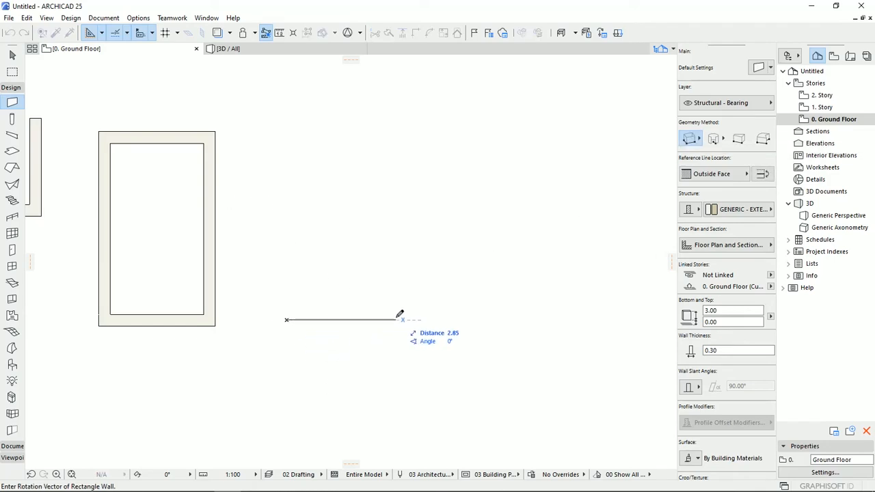
mouse_move(410, 326)
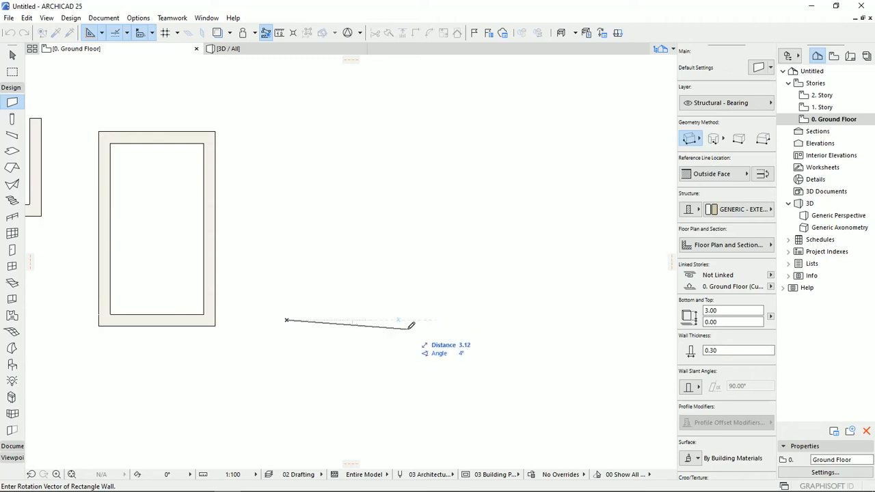
mouse_move(417, 320)
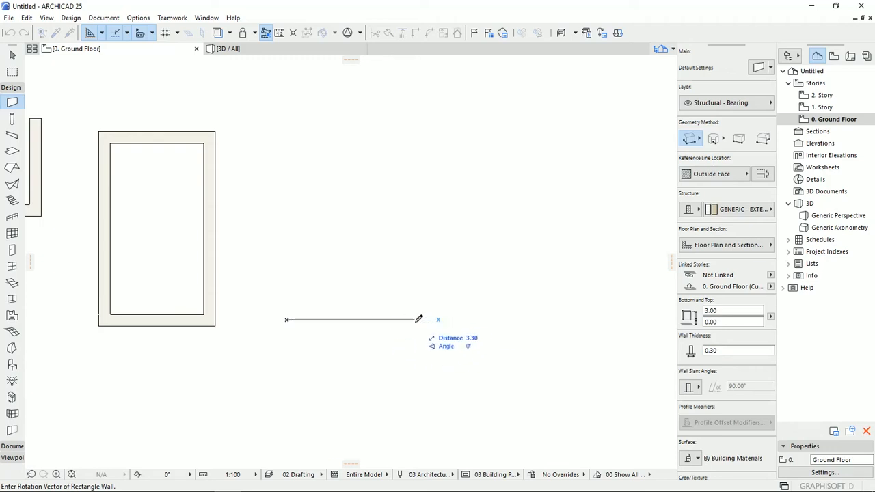
mouse_move(427, 318)
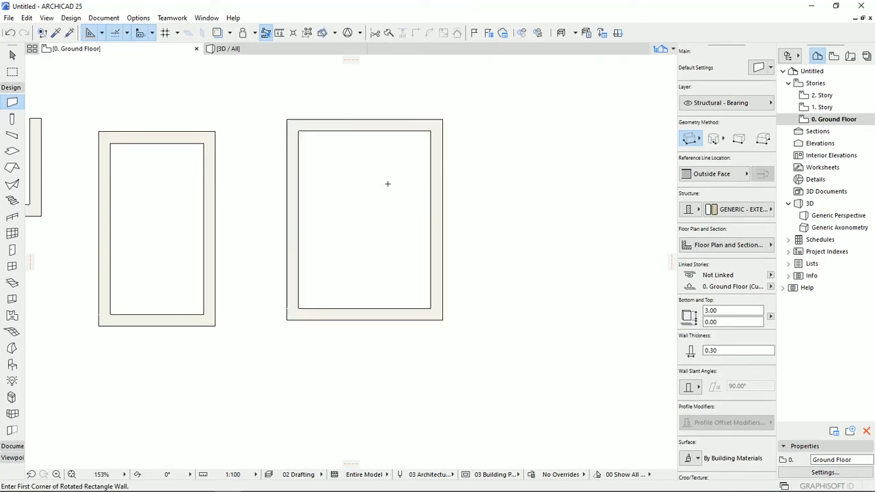
mouse_move(331, 431)
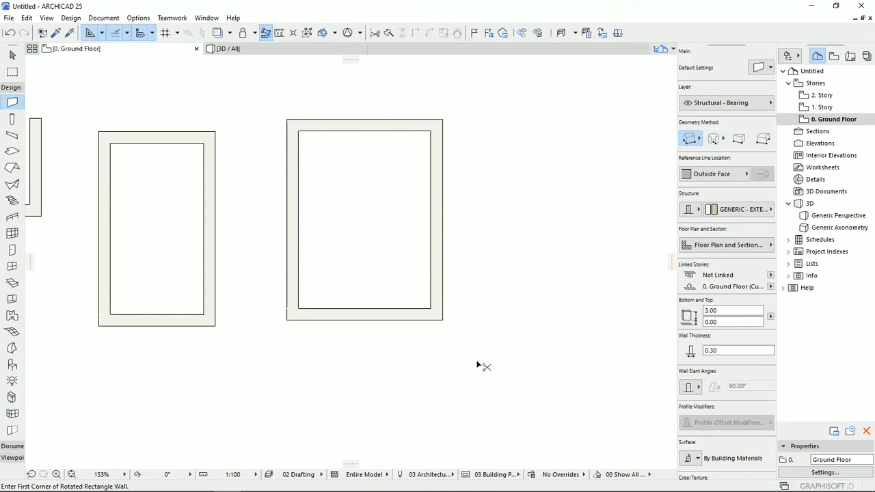
key("ctrl+z")
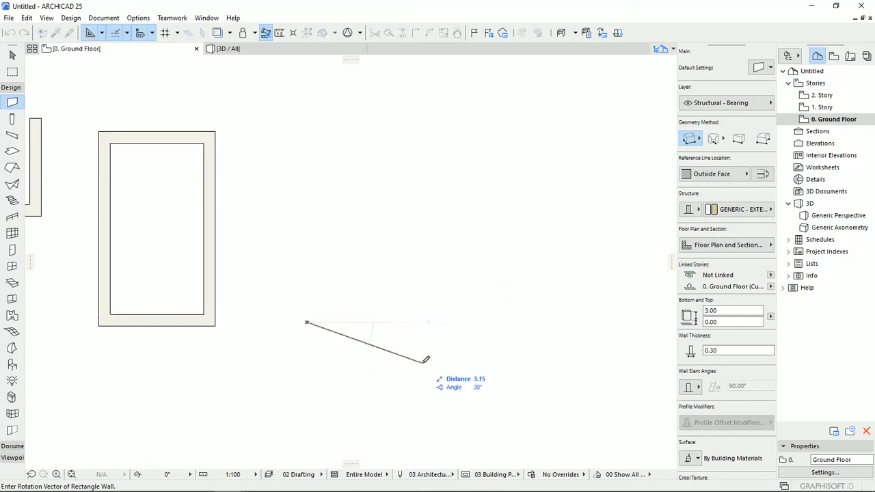
mouse_move(421, 353)
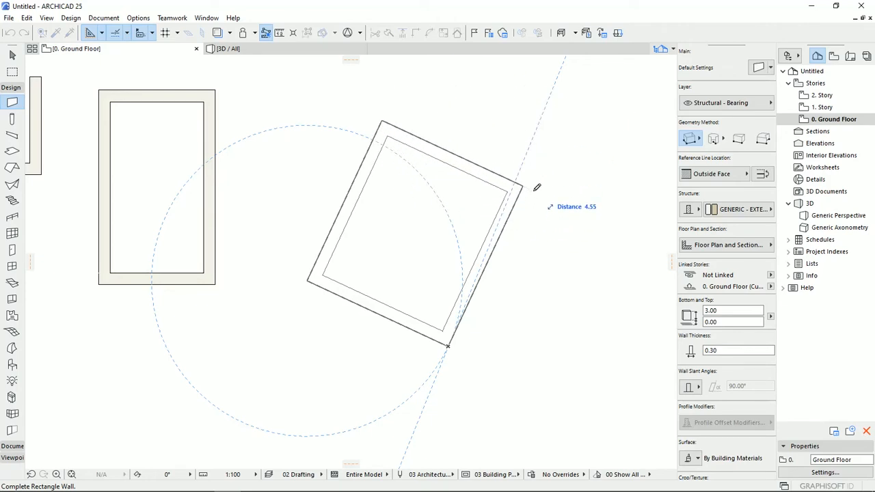
type("5")
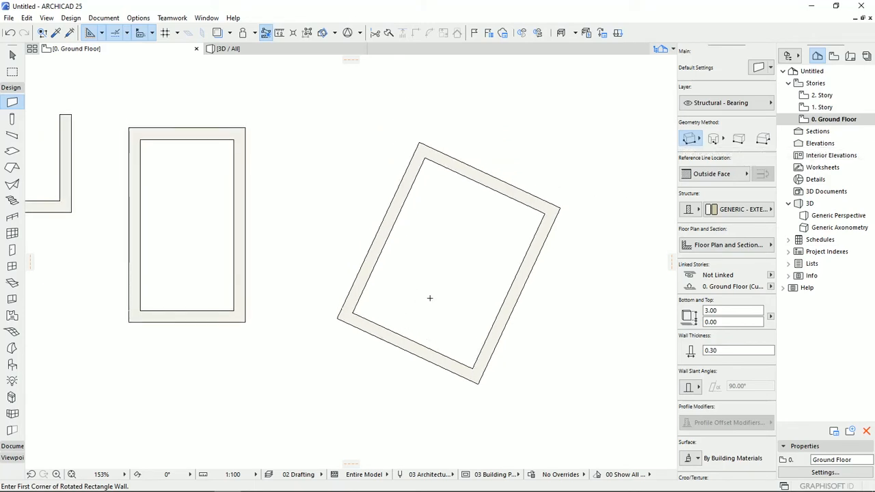
mouse_move(417, 275)
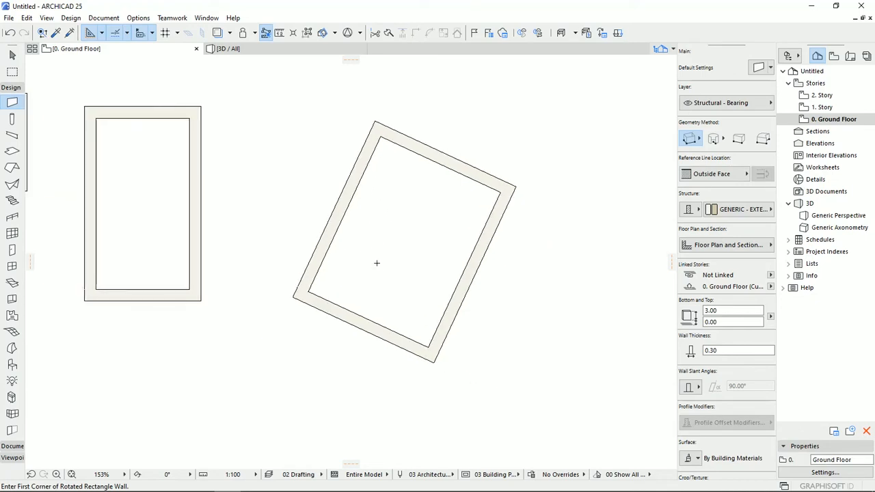
mouse_move(437, 208)
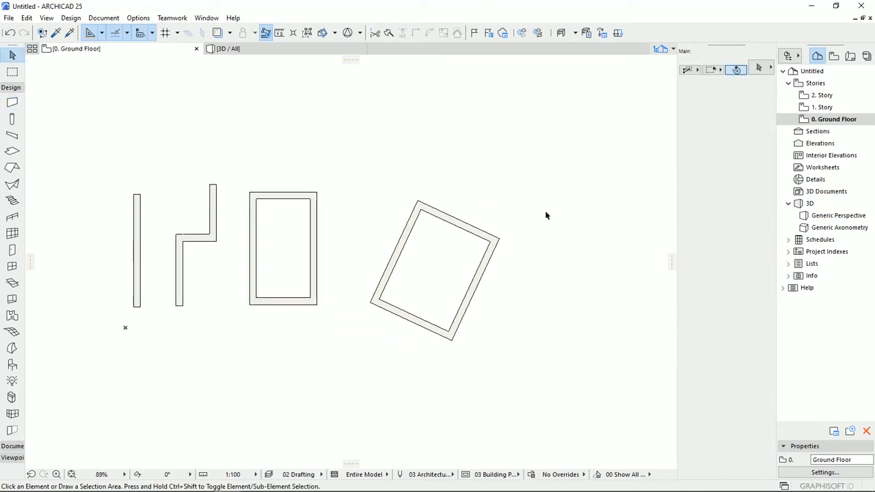
Enclose all the drawn walls in a selection area with the Arrow tool
left_click(434, 271)
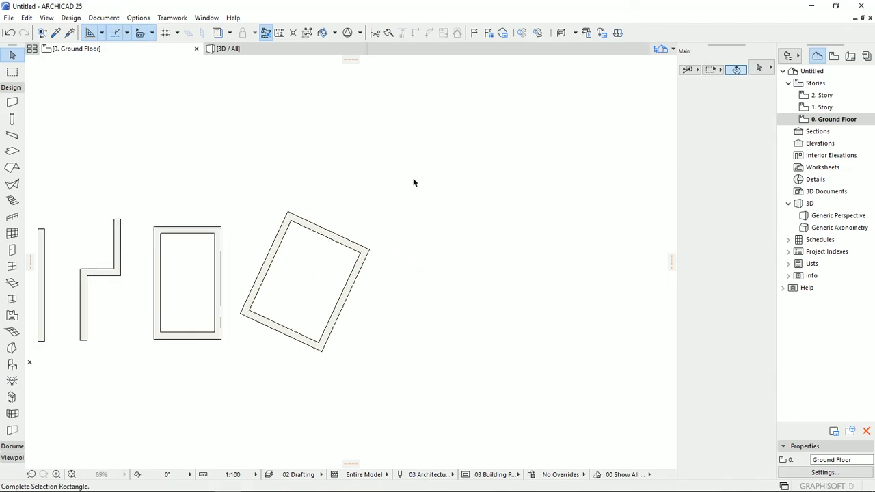
left_click(304, 280)
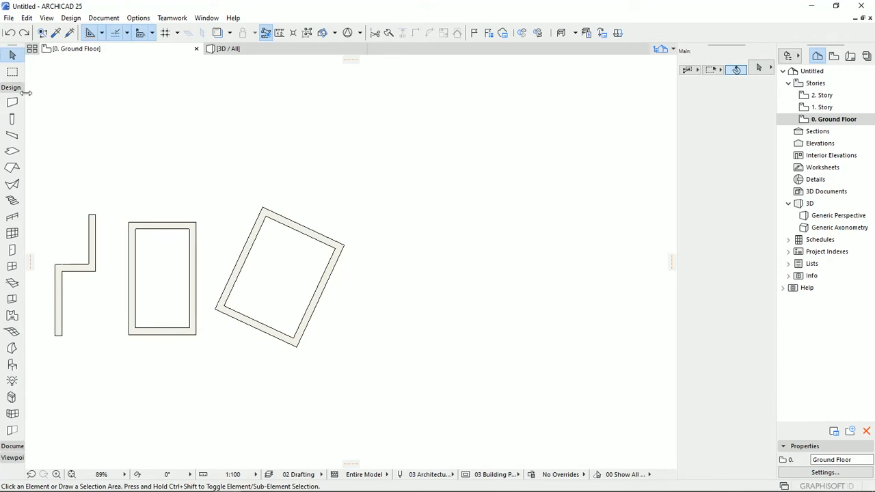
Draw a Curved (Centrepoint and Radius) wall with radius 3 right of the rotated rectangle
left_click(11, 101)
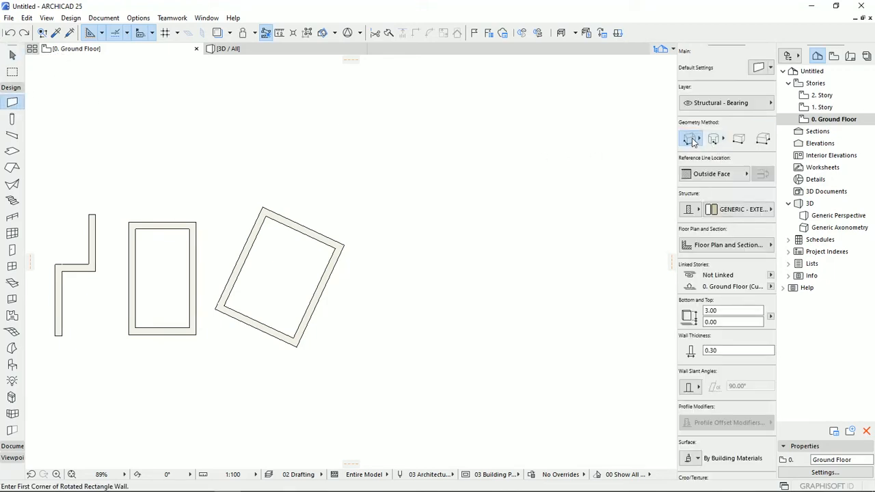
left_click(689, 139)
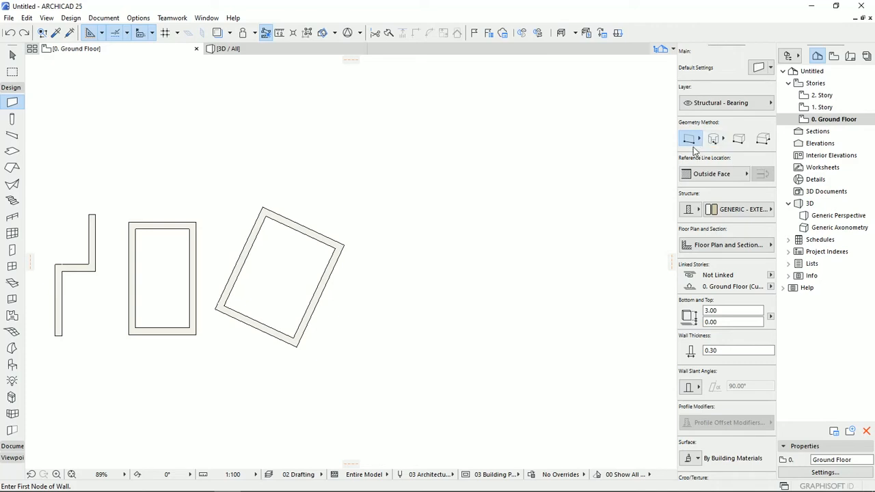
mouse_move(714, 139)
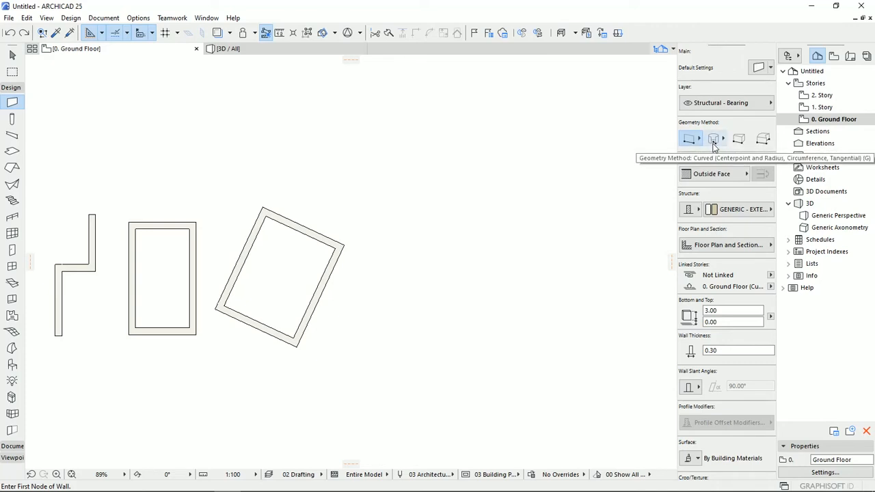
left_click(714, 139)
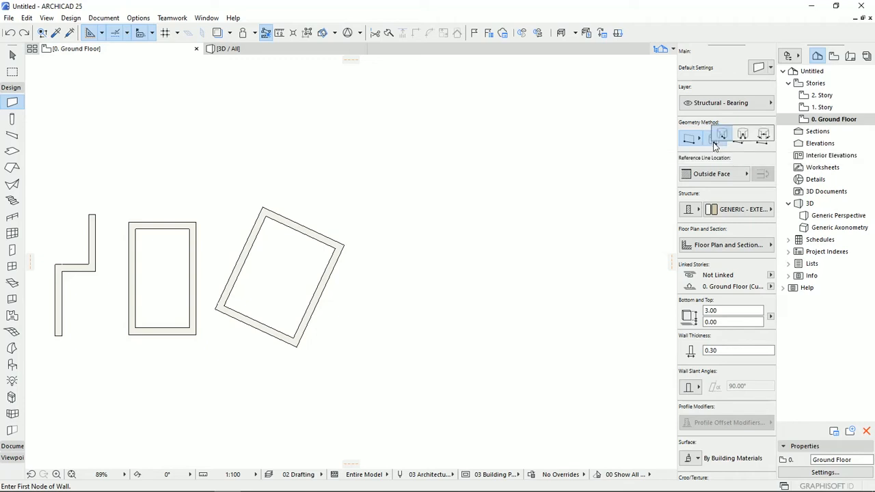
left_click(715, 139)
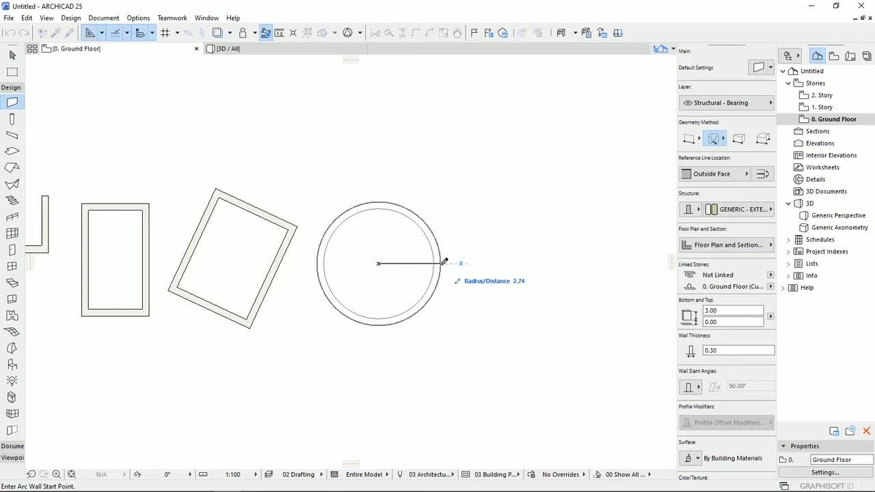
type("3")
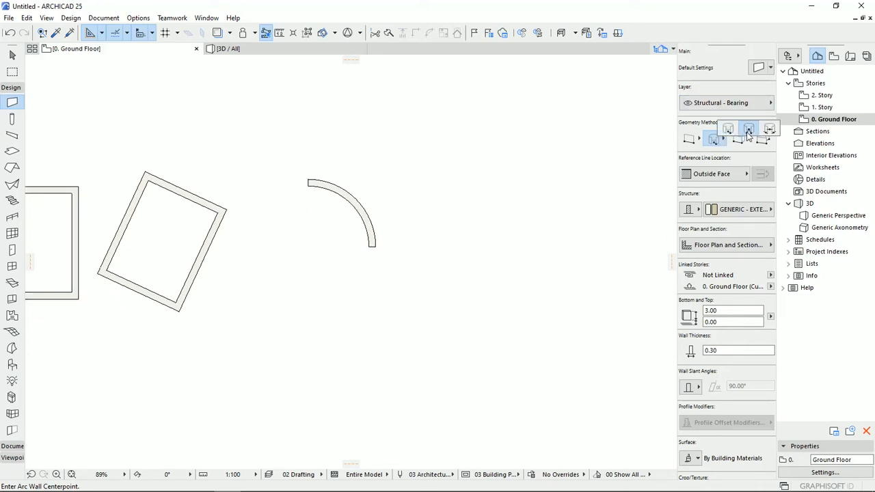
Choose another curved wall method and place a smaller arc below the first
left_click(727, 129)
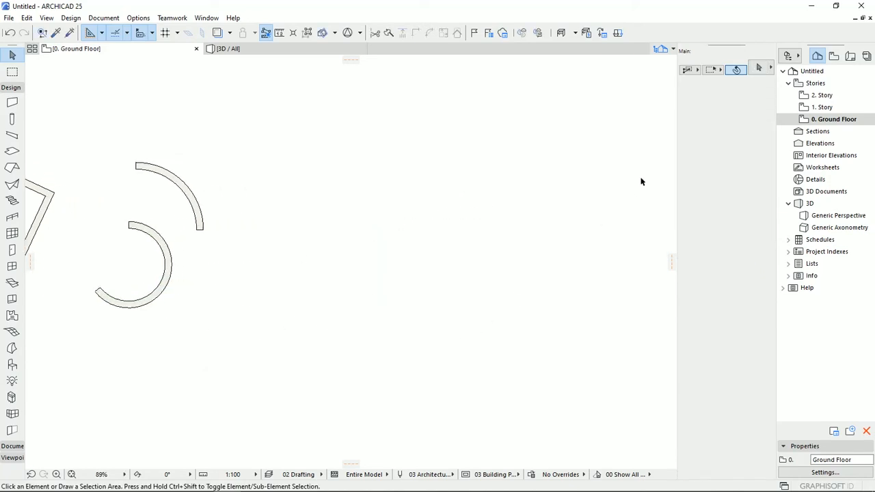
Draw a full circular wall with the tangential curved method, then set Geometry Method to Trapezoid
left_click(12, 101)
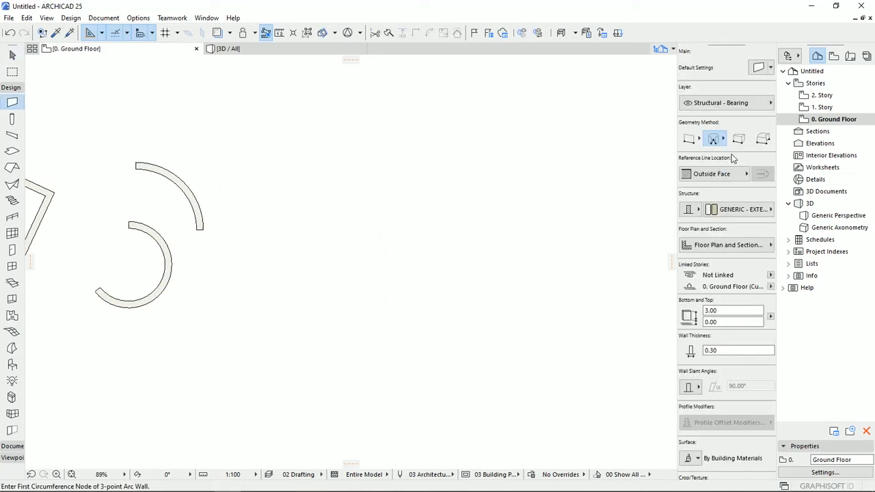
left_click(763, 139)
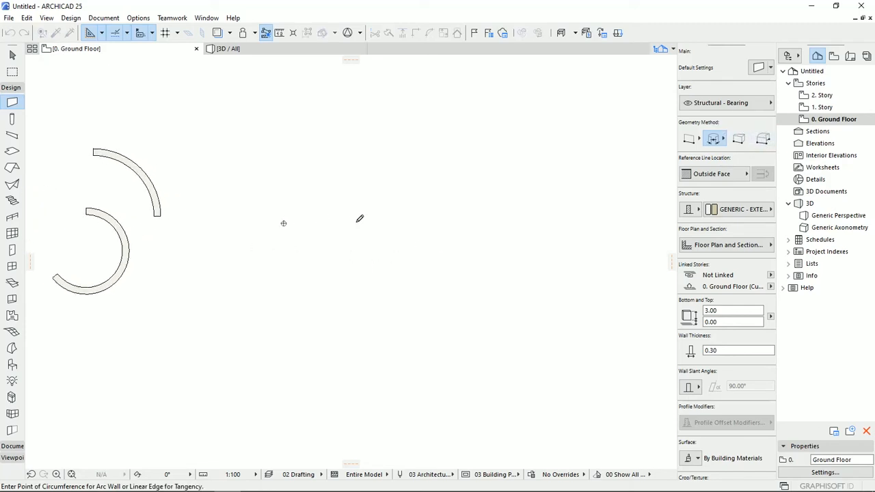
mouse_move(334, 142)
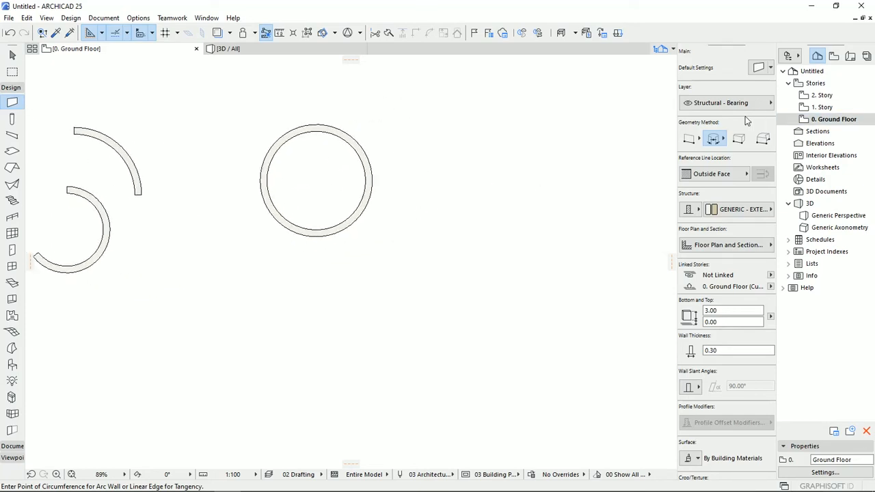
left_click(728, 123)
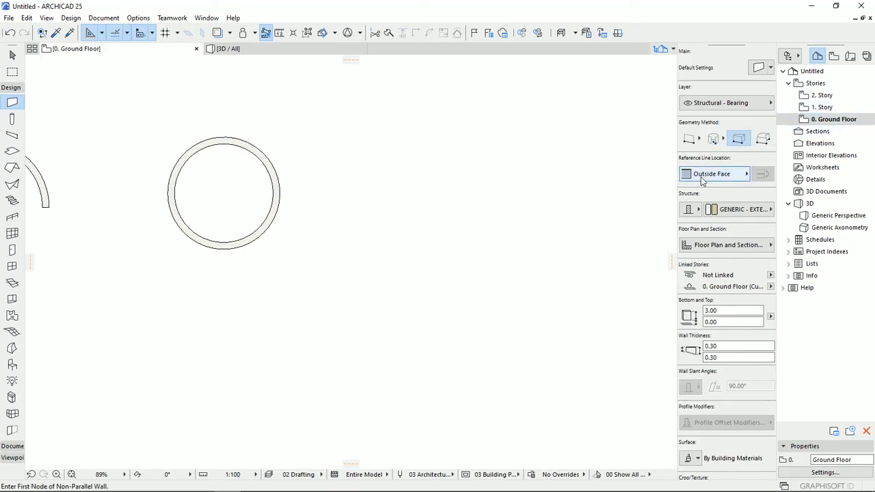
mouse_move(739, 139)
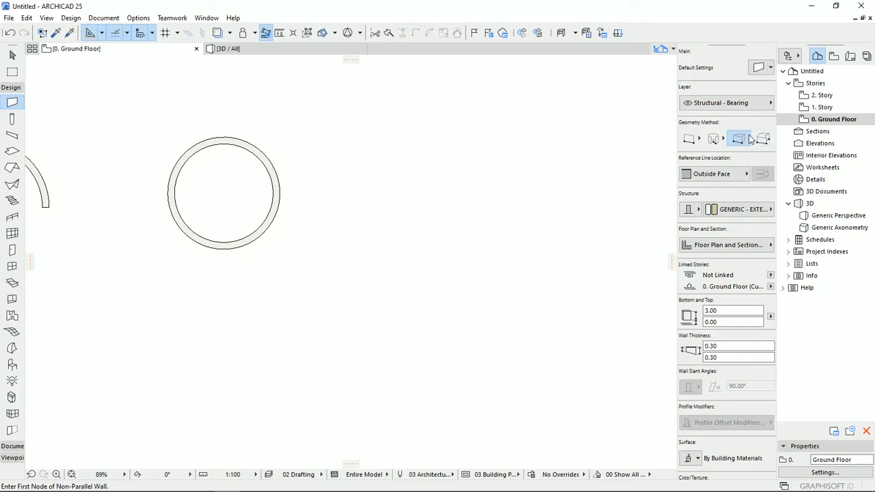
Draw a straight wall across the plan using the Trapezoid geometry method
left_click(738, 138)
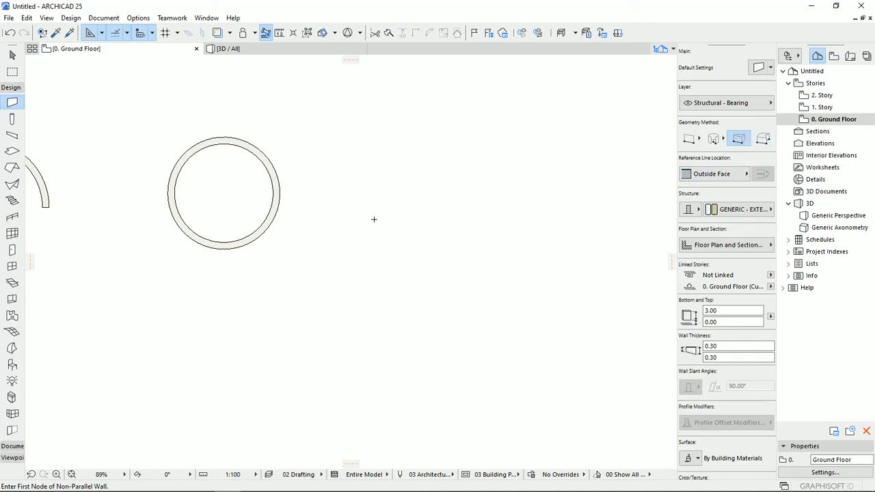
left_click_drag(373, 218, 462, 216)
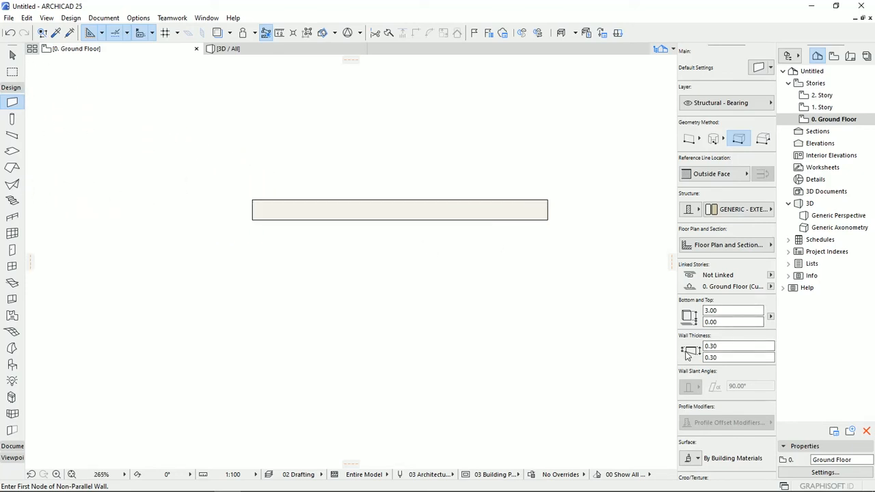
Give the new wall an end thickness of 0.8 so it tapers from 0.30 to 0.80
left_click(738, 346)
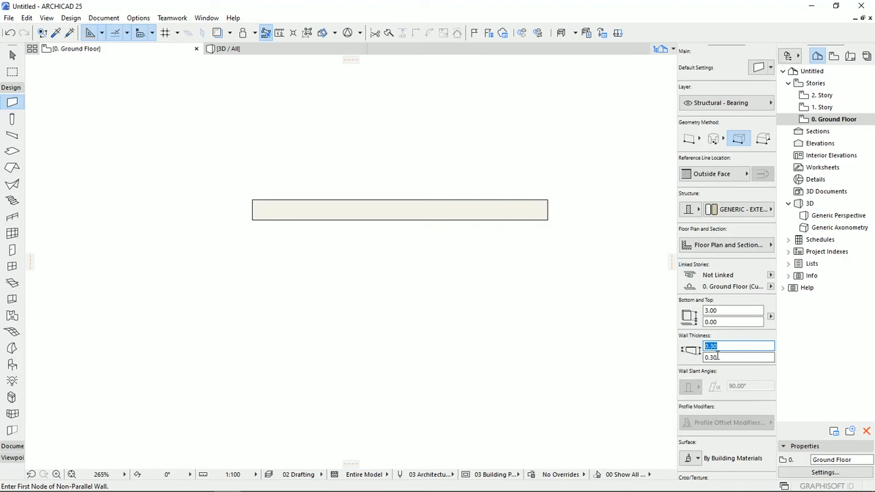
left_click(739, 358)
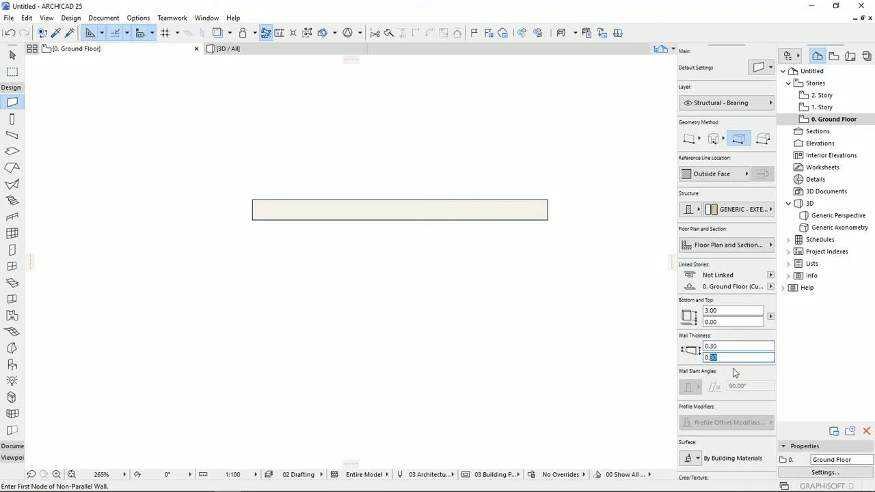
type("0.8")
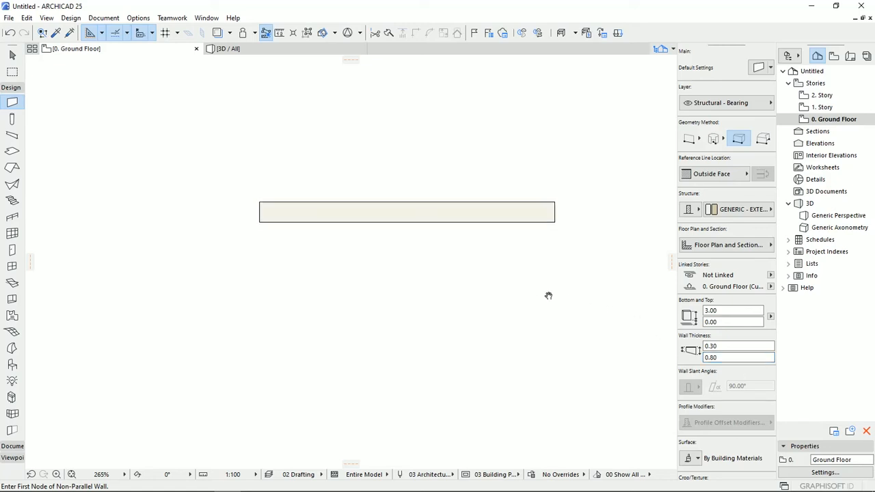
left_click(408, 212)
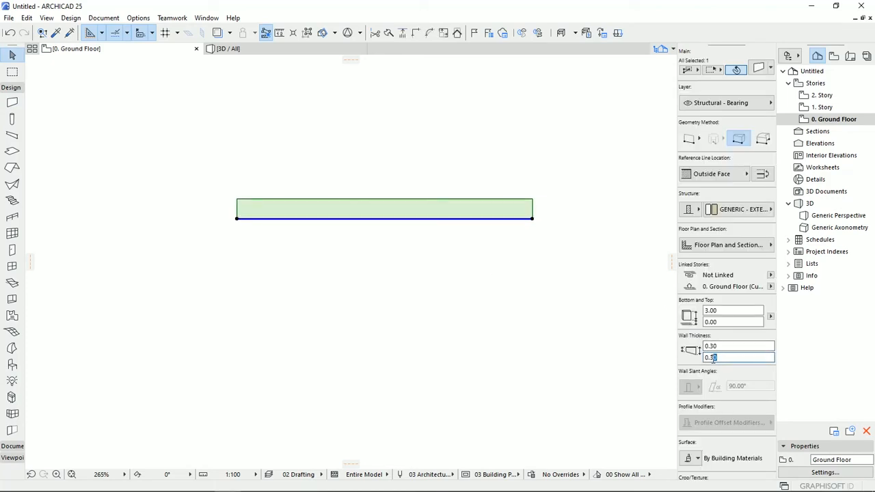
type("0.8")
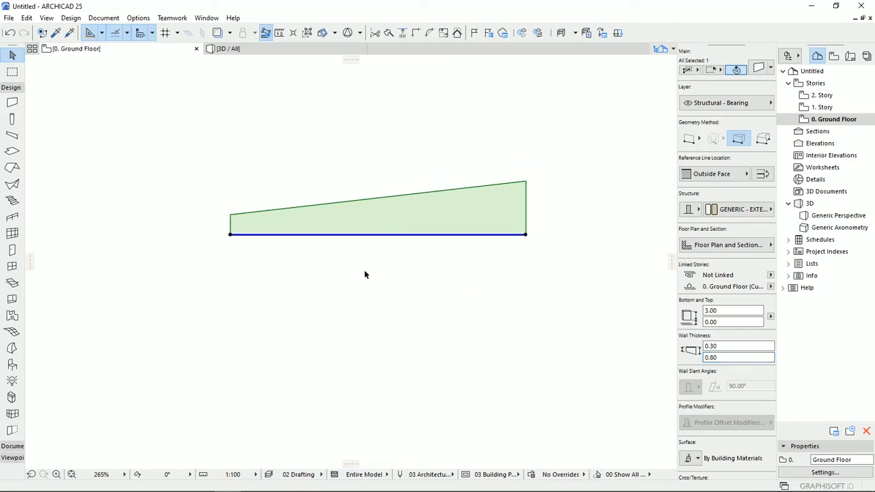
mouse_move(227, 272)
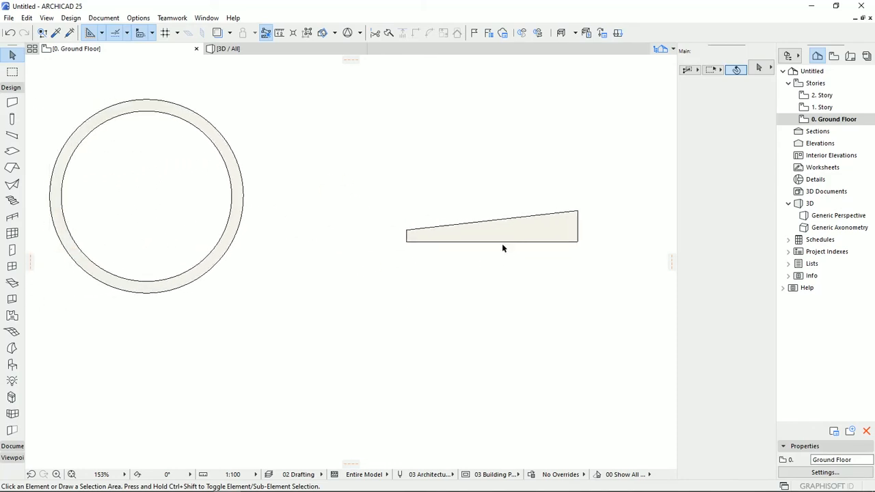
left_click(490, 230)
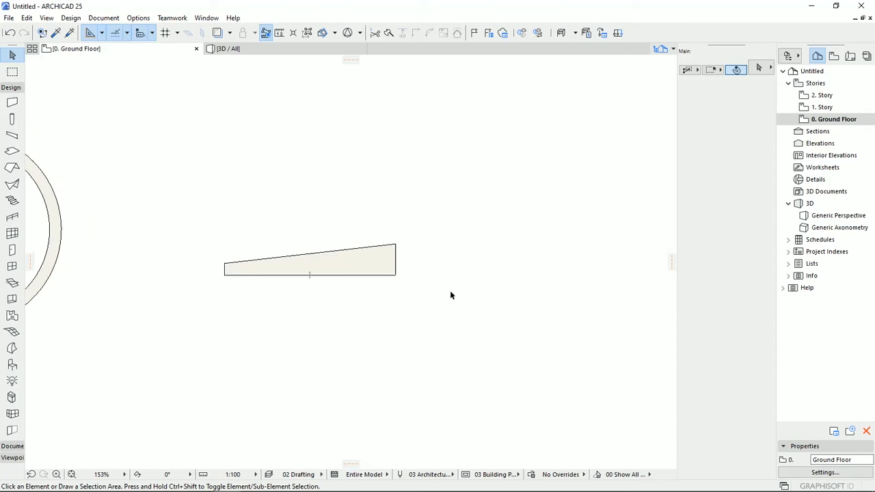
left_click(308, 260)
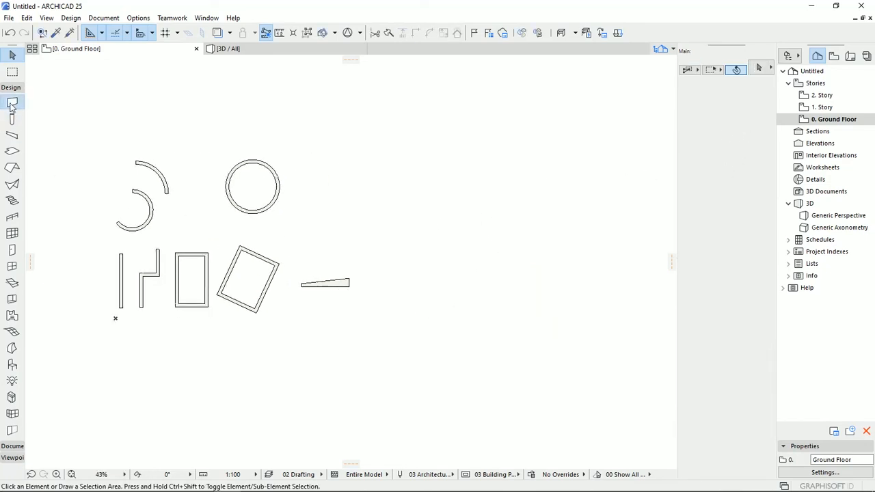
left_click(13, 101)
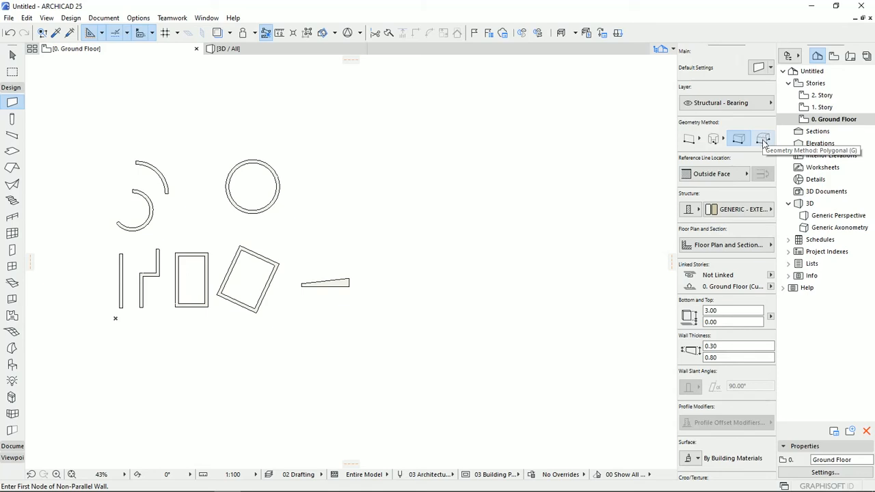
Set the Wall tool to the Polygon geometry method
left_click(763, 139)
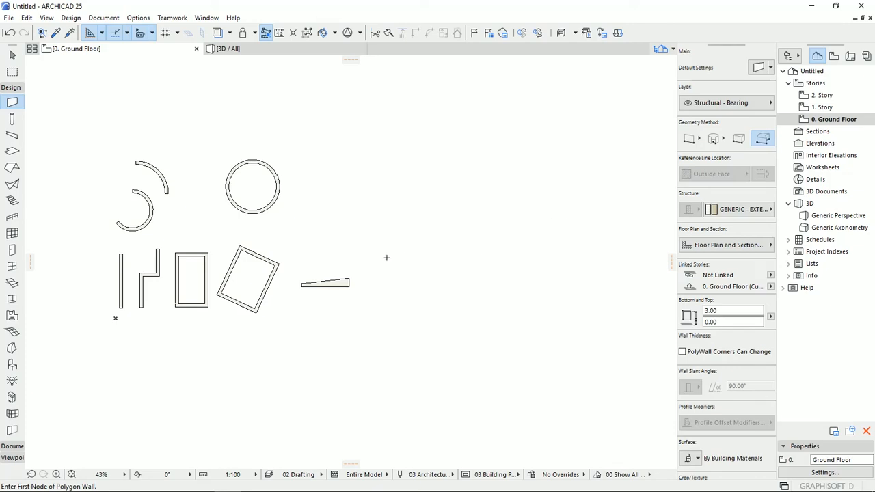
scroll("up", 3)
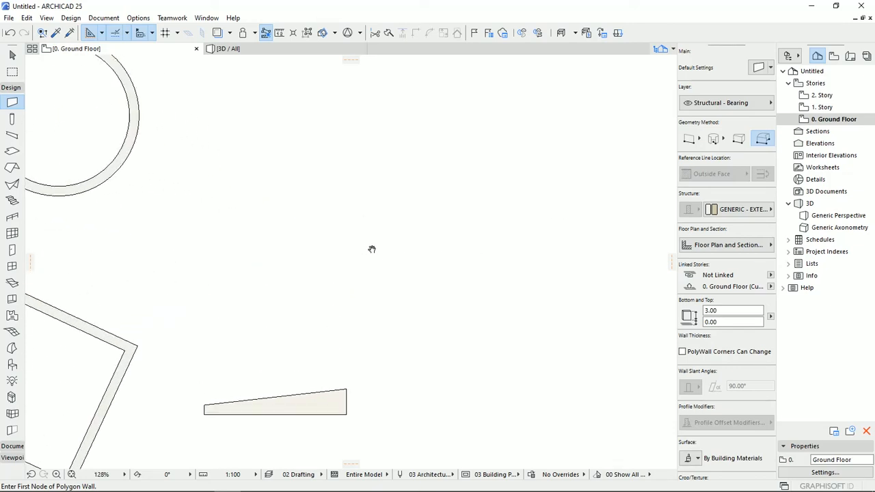
mouse_move(262, 214)
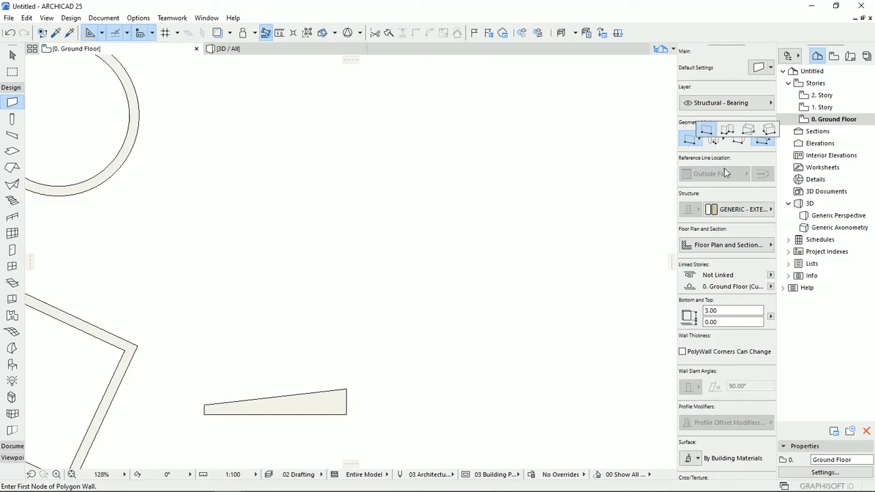
left_click(727, 130)
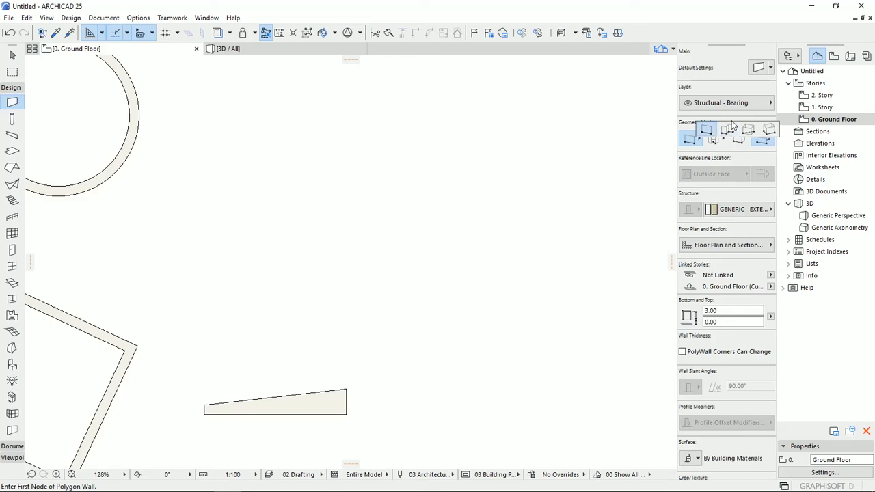
left_click(727, 130)
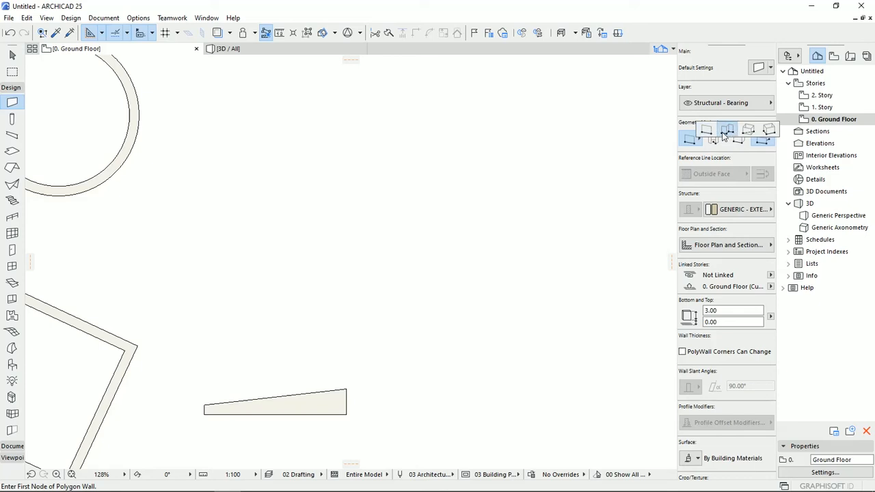
left_click(763, 140)
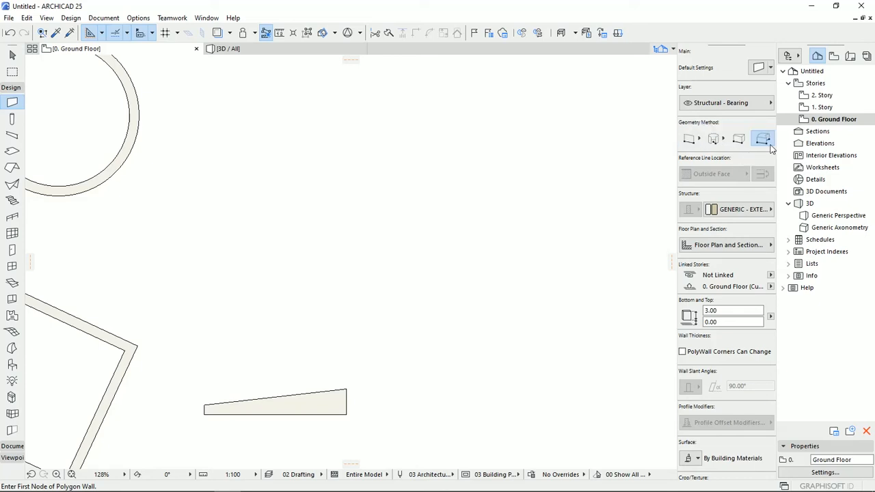
Place the corners of the hexagonal and cross-shaped polygon walls
left_click(762, 139)
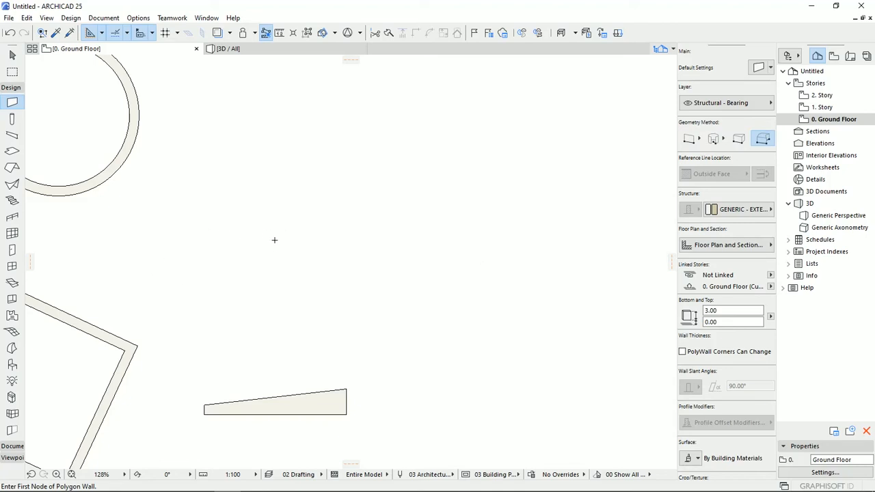
left_click(261, 211)
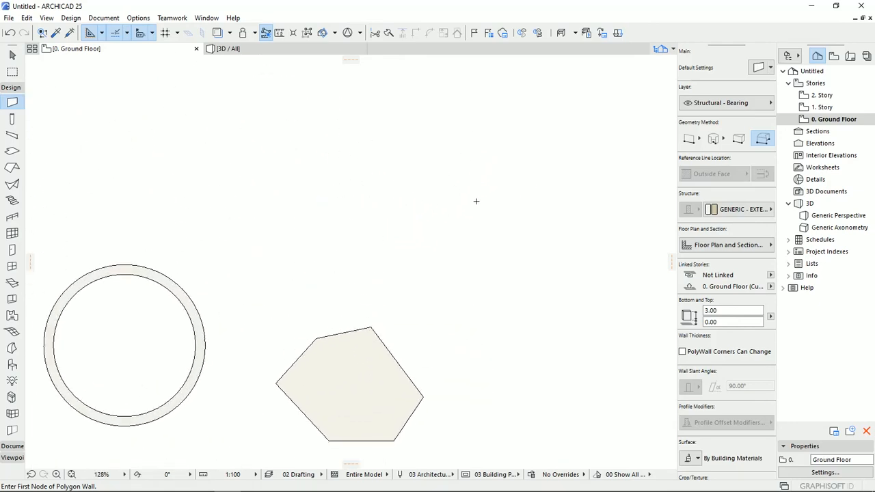
mouse_move(342, 208)
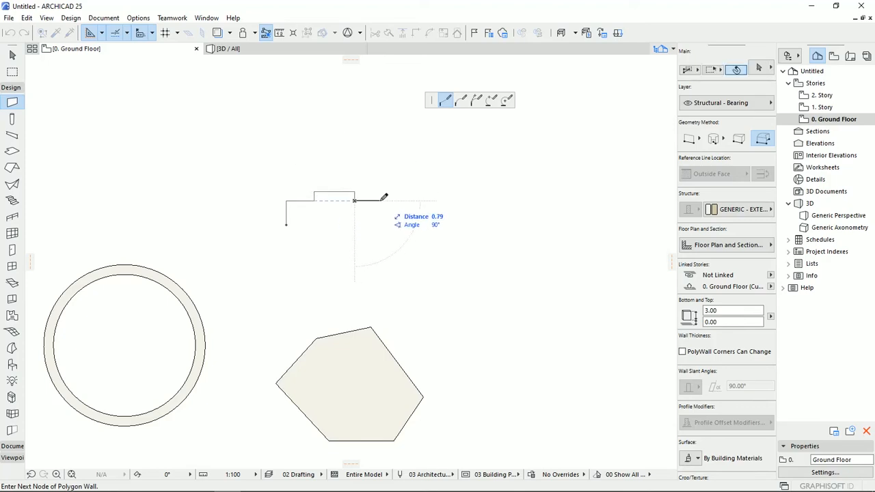
left_click(384, 199)
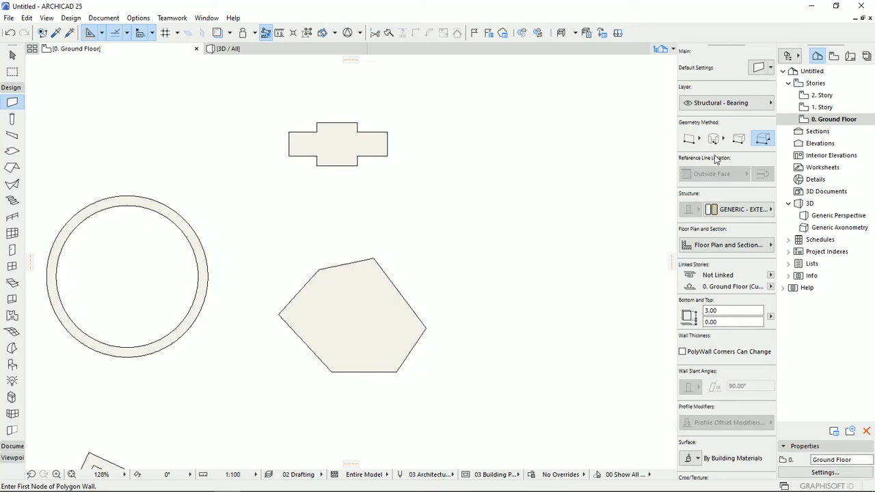
Switch back to Straight wall geometry and set the short straight wall to 0.50 thickness
left_click(689, 139)
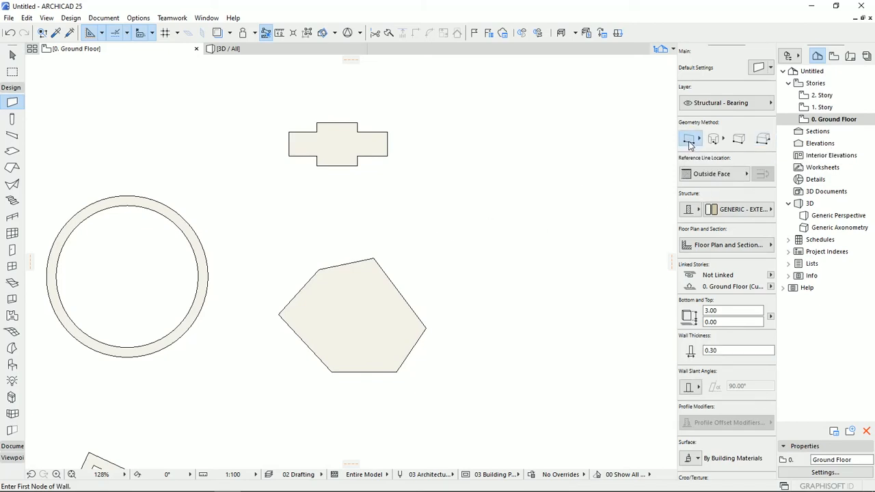
mouse_move(689, 140)
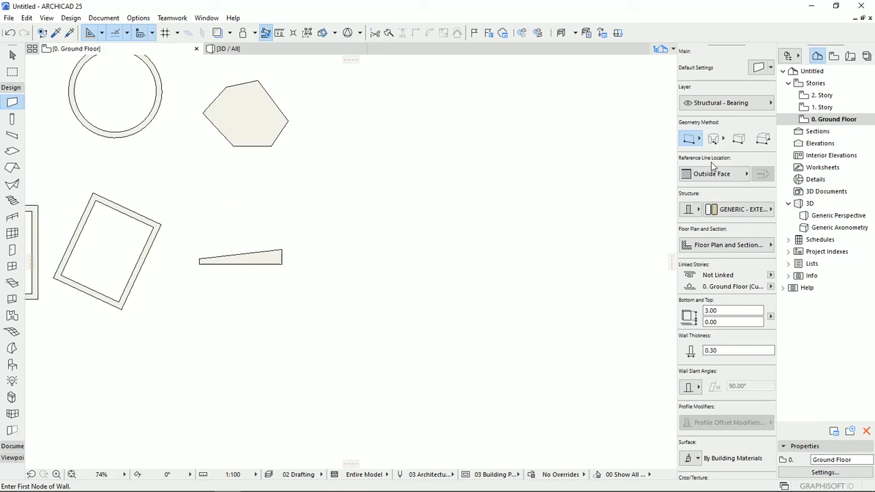
mouse_move(430, 273)
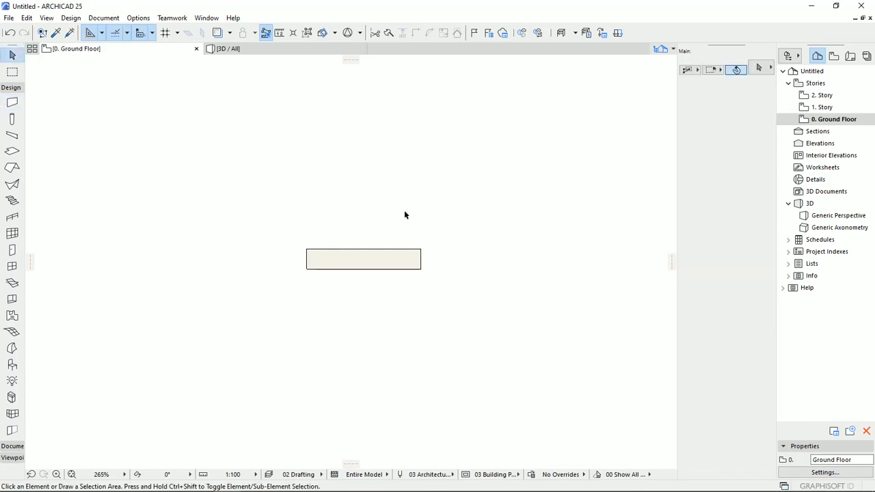
left_click(363, 260)
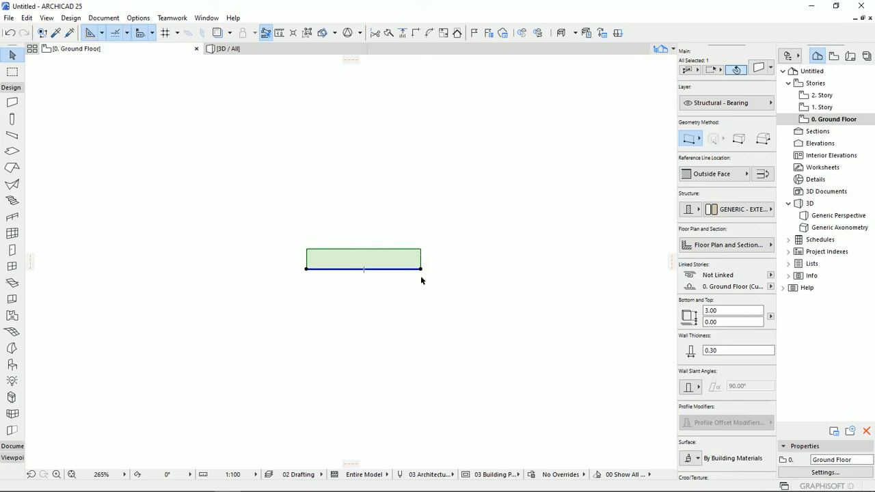
mouse_move(407, 278)
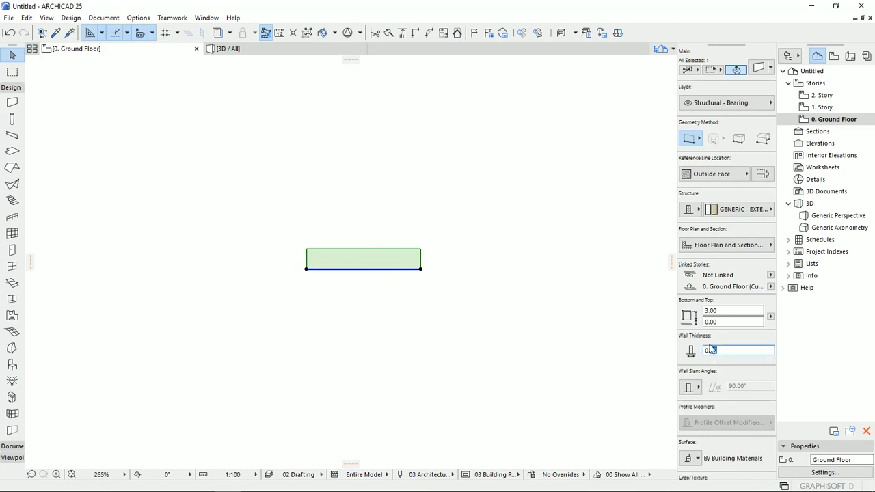
type("0.50")
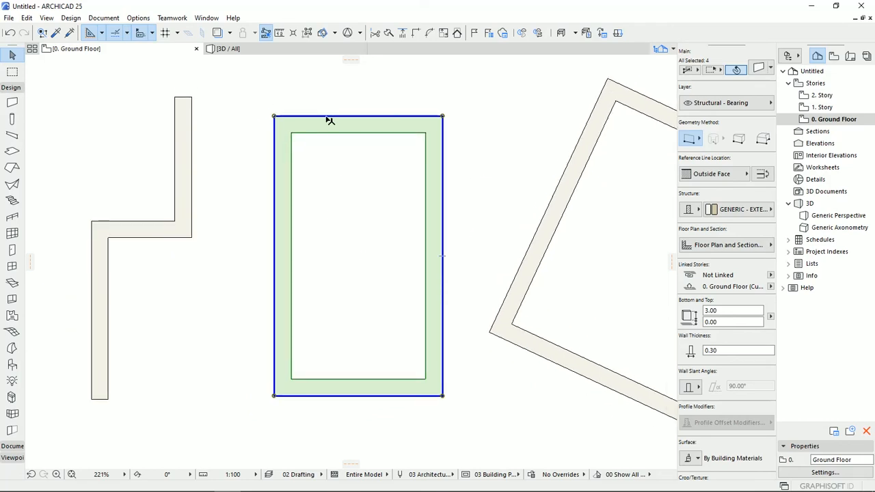
mouse_move(413, 131)
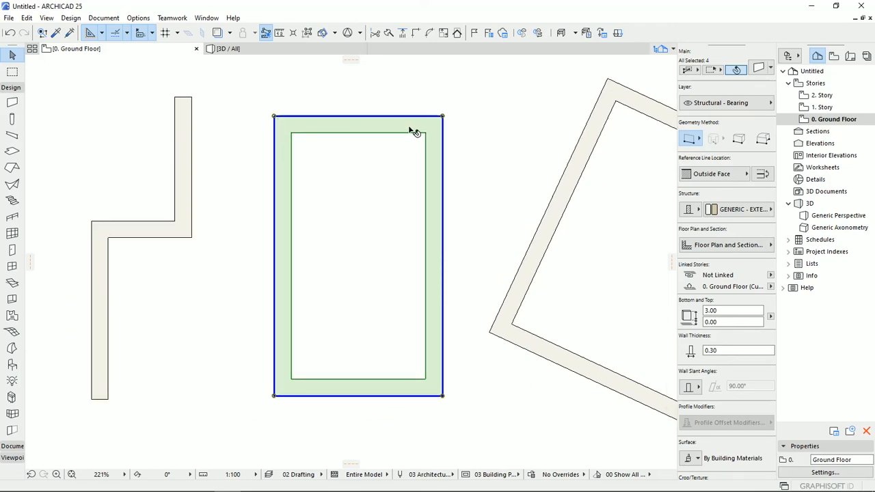
Select the rectangular wall enclosure and thin its walls to 0.10
left_click(353, 235)
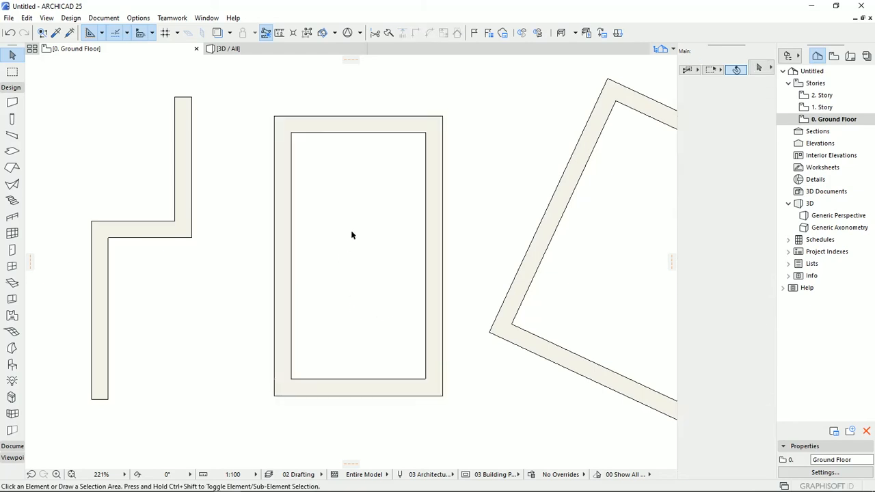
mouse_move(13, 102)
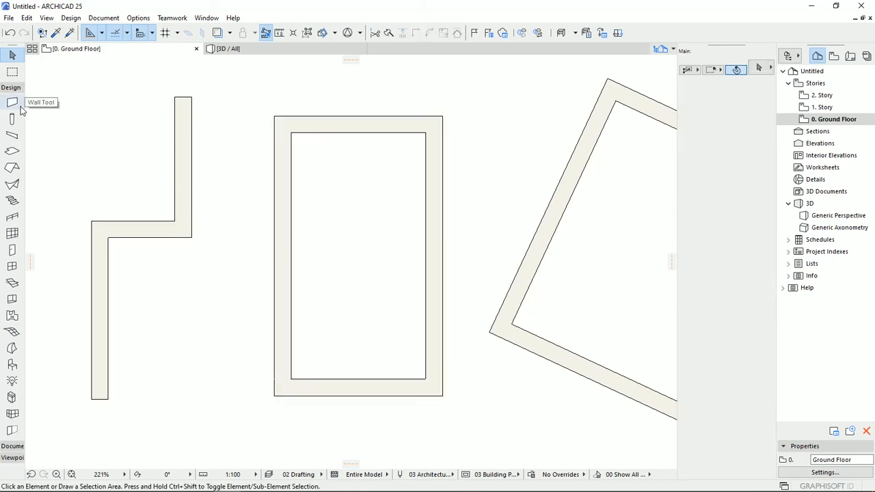
left_click(11, 101)
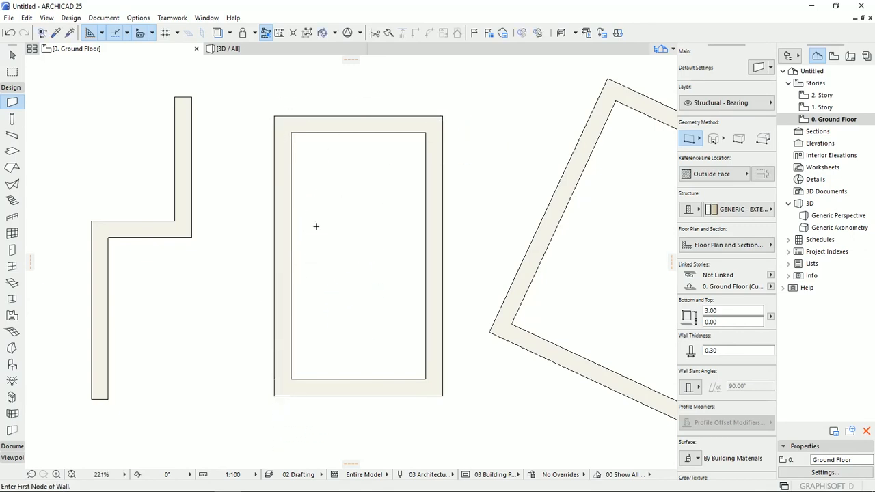
left_click(304, 133)
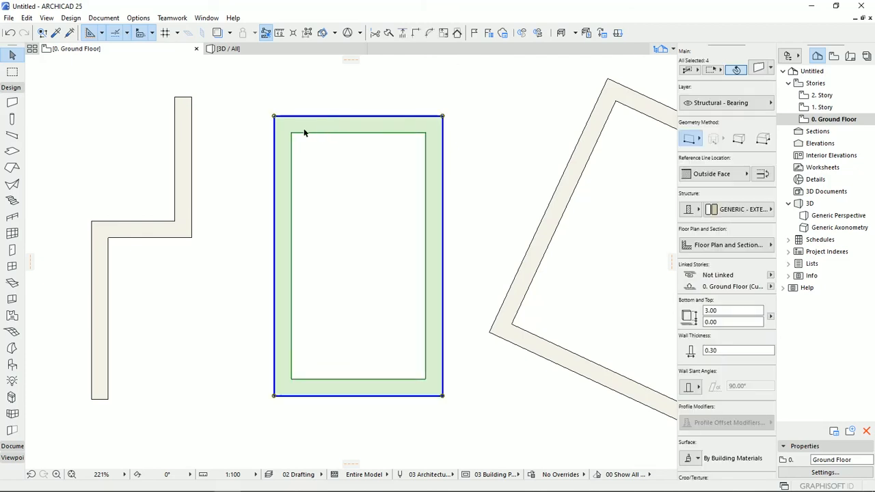
mouse_move(346, 136)
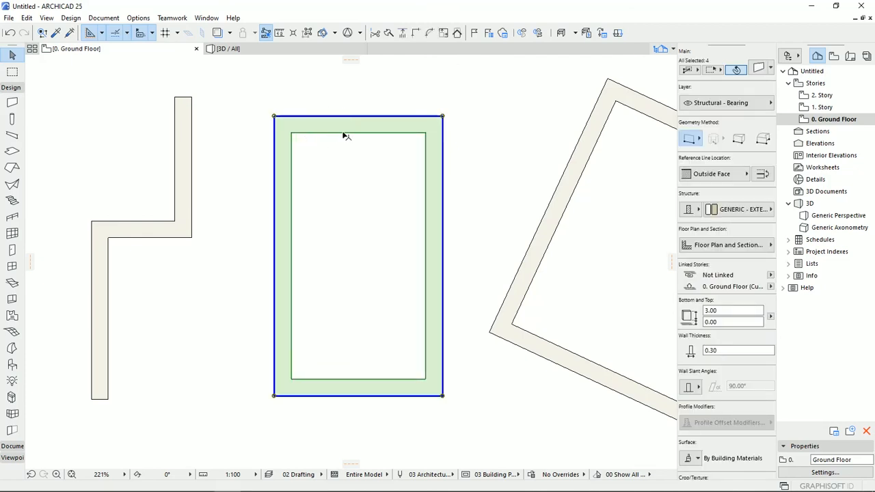
mouse_move(450, 384)
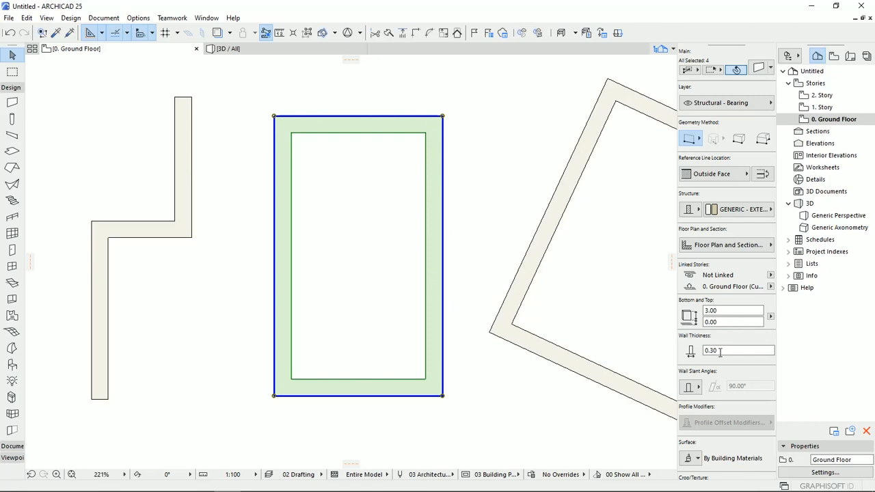
left_click(739, 350)
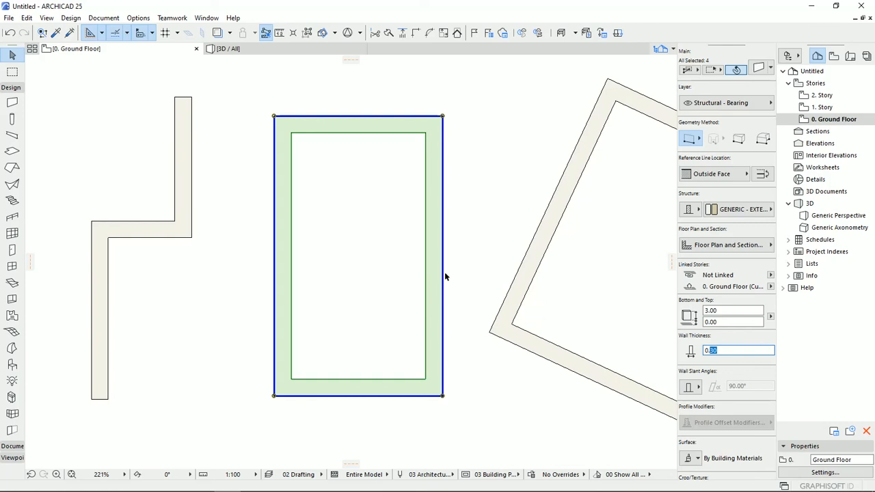
mouse_move(443, 312)
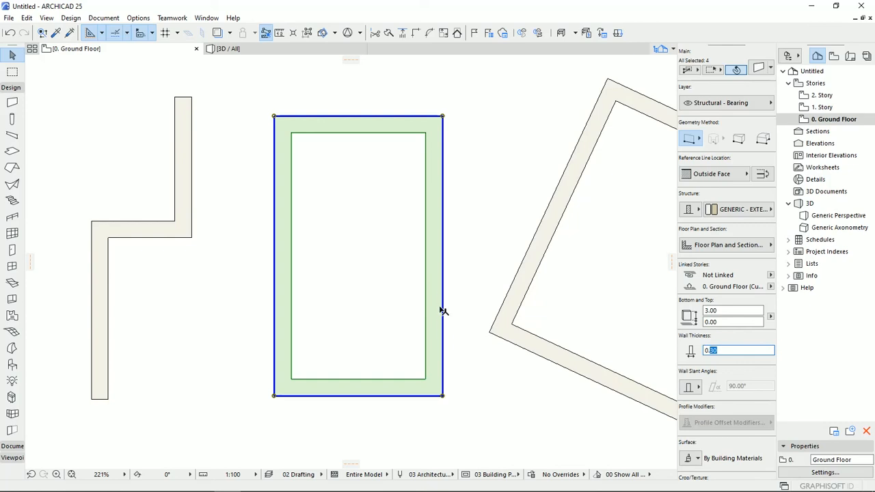
mouse_move(446, 317)
type("0.1")
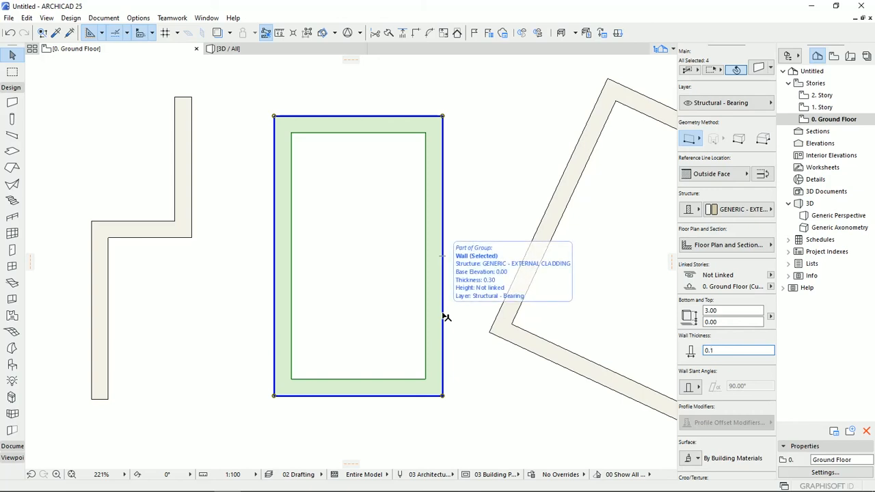
left_click(463, 258)
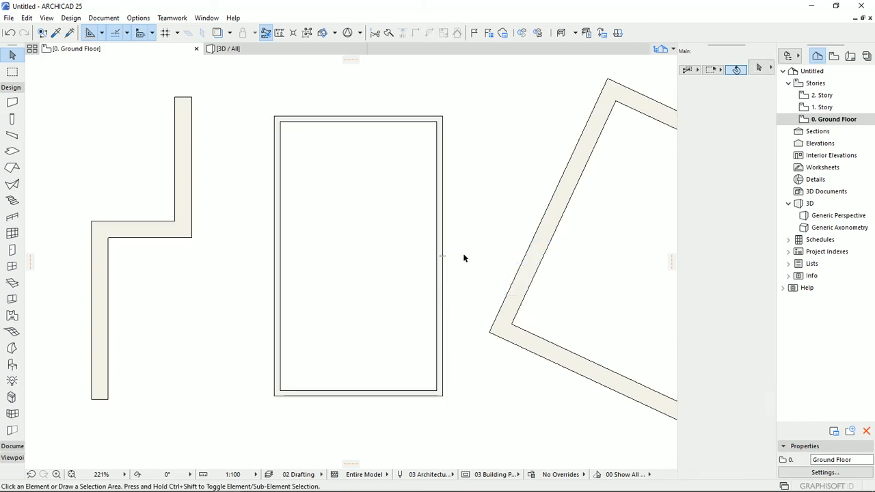
mouse_move(421, 107)
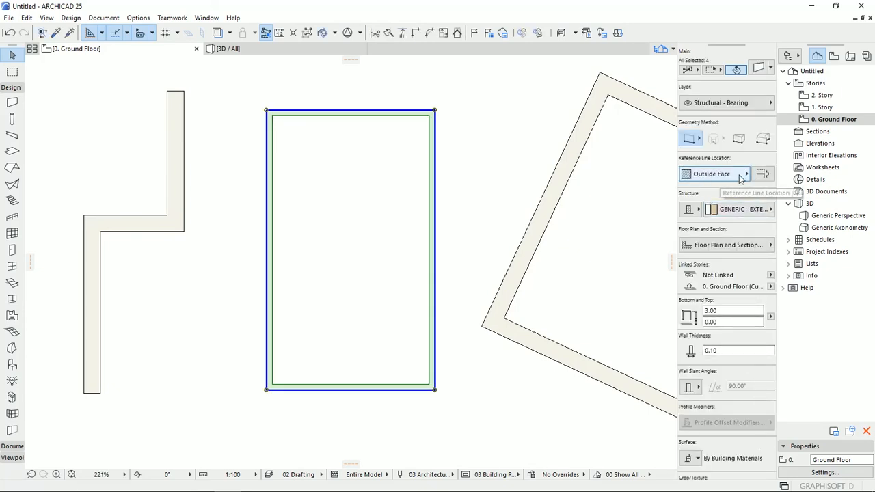
mouse_move(741, 181)
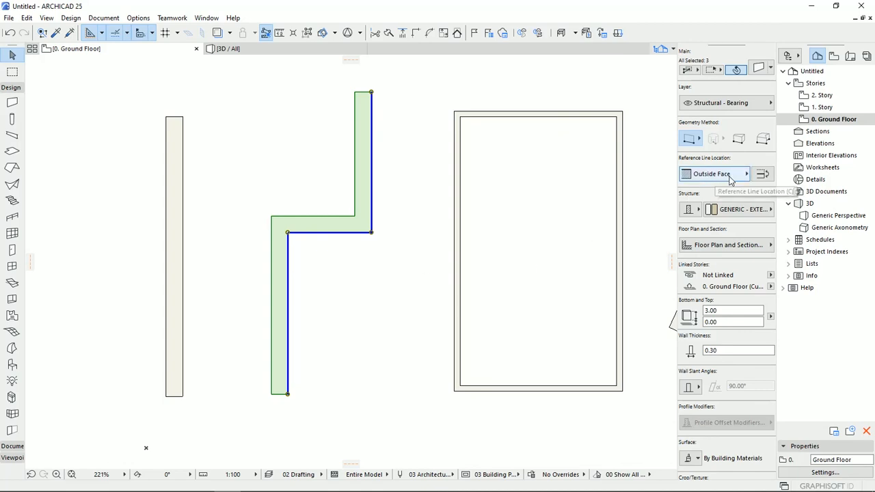
mouse_move(727, 173)
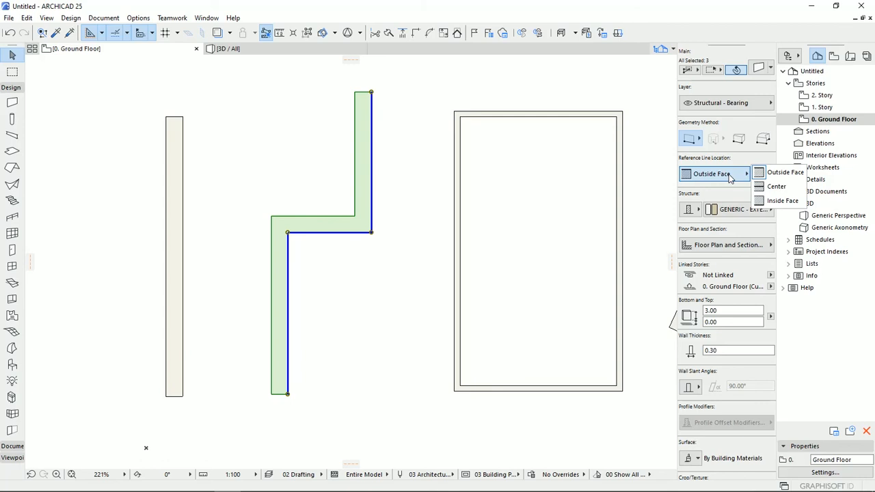
mouse_move(776, 186)
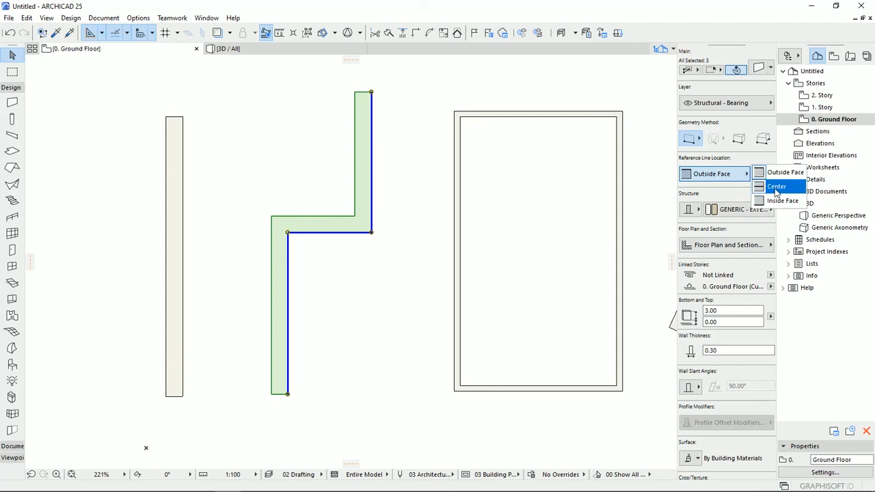
Move the zigzag wall's reference line through centre and outside face to the inside face
left_click(777, 186)
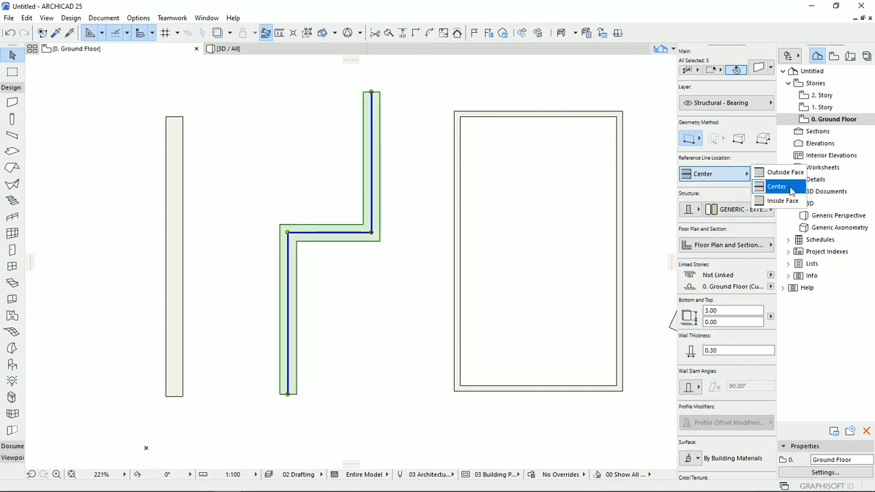
mouse_move(782, 199)
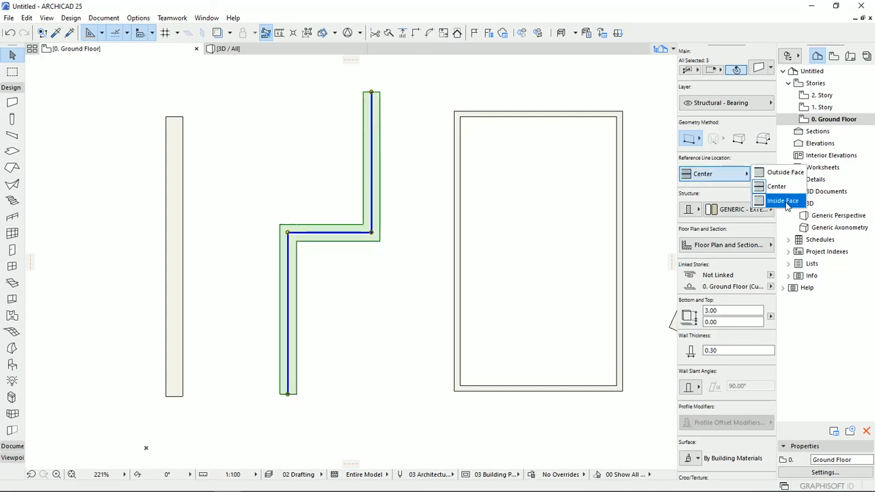
left_click(782, 200)
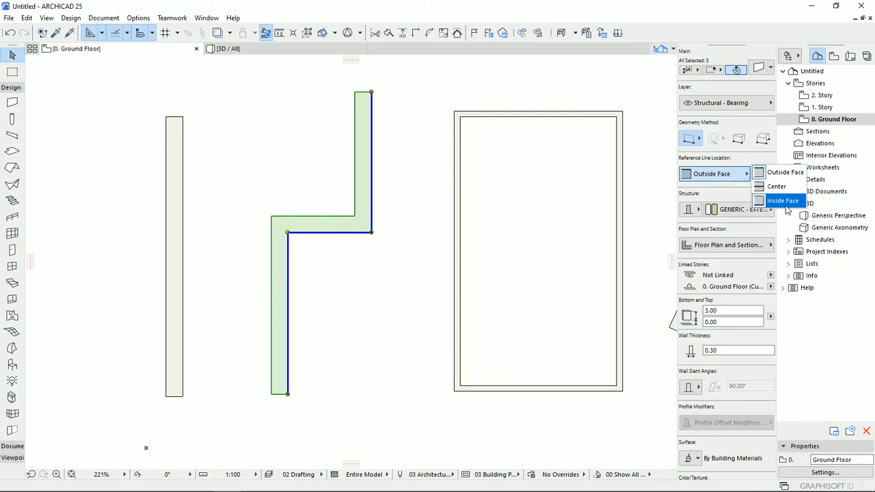
left_click(782, 200)
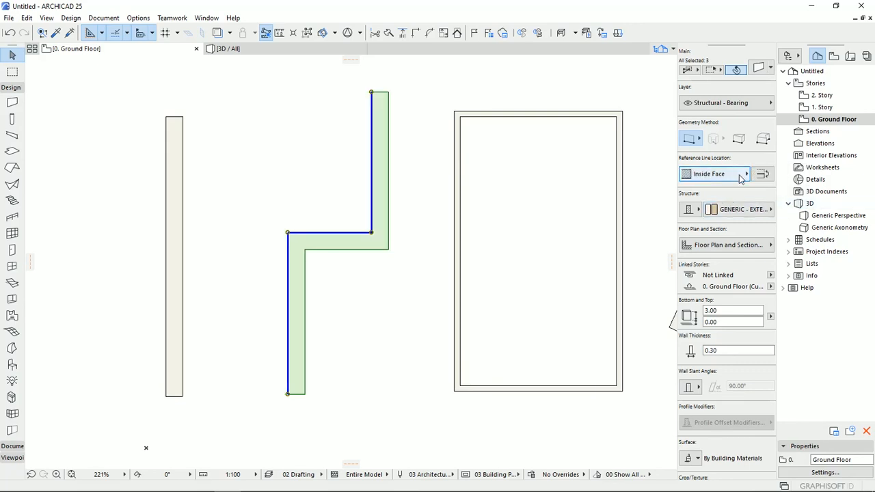
mouse_move(736, 178)
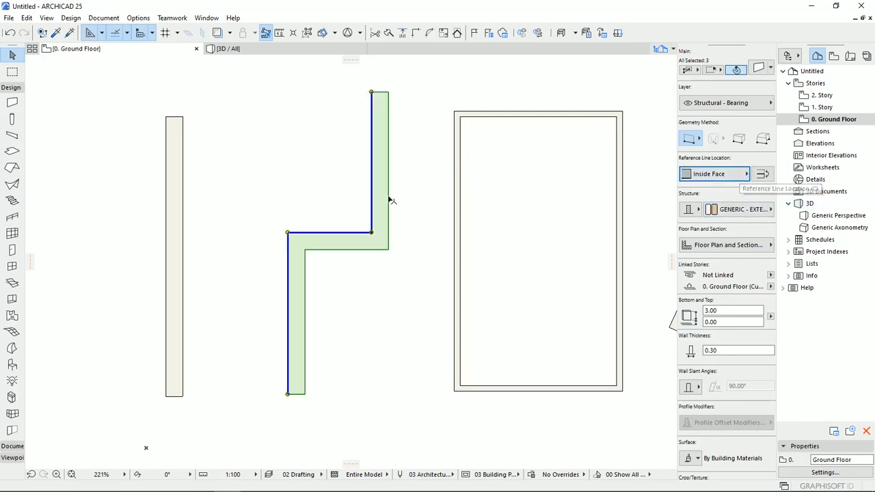
mouse_move(493, 396)
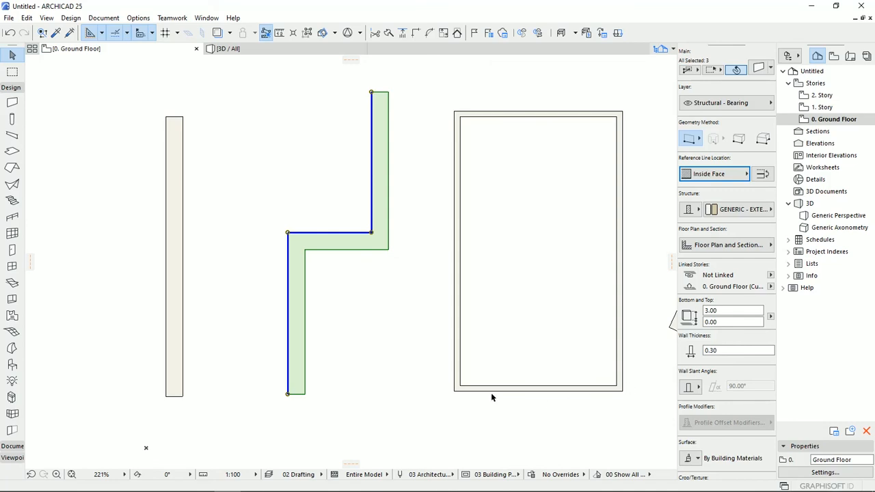
mouse_move(295, 298)
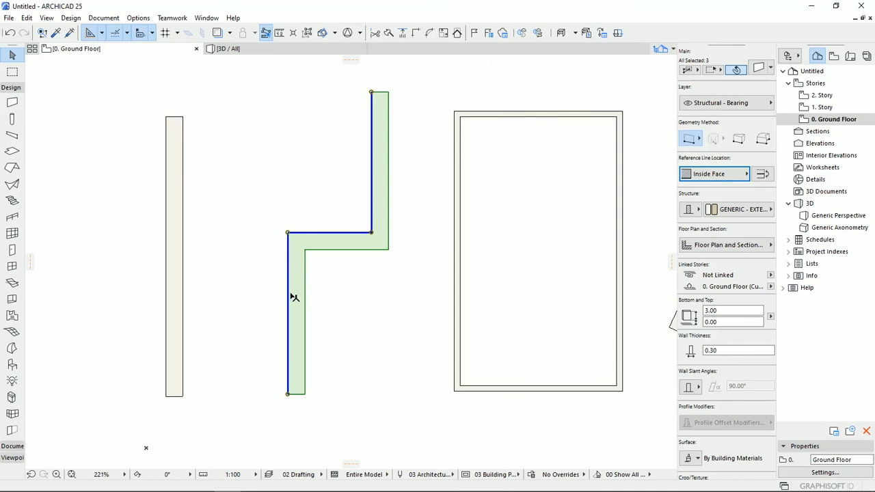
mouse_move(372, 90)
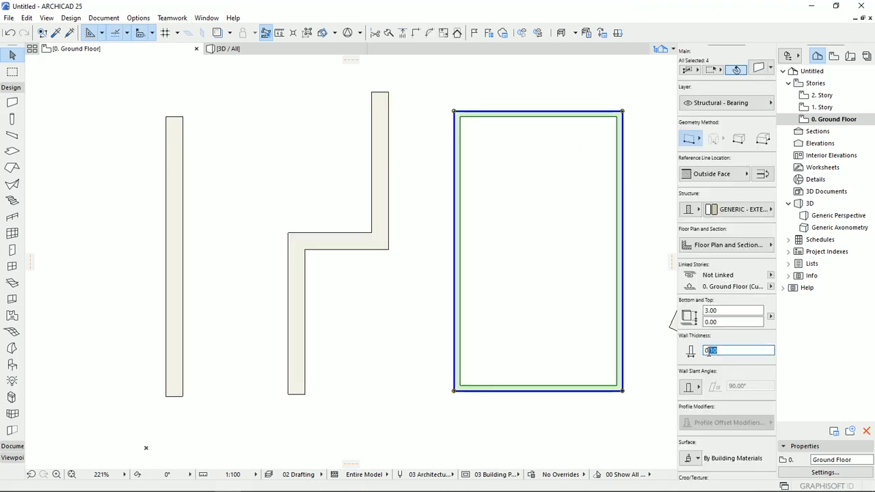
Set the rectangular wall thickness back to 0.3, growing inward from its outside face
type("0.3")
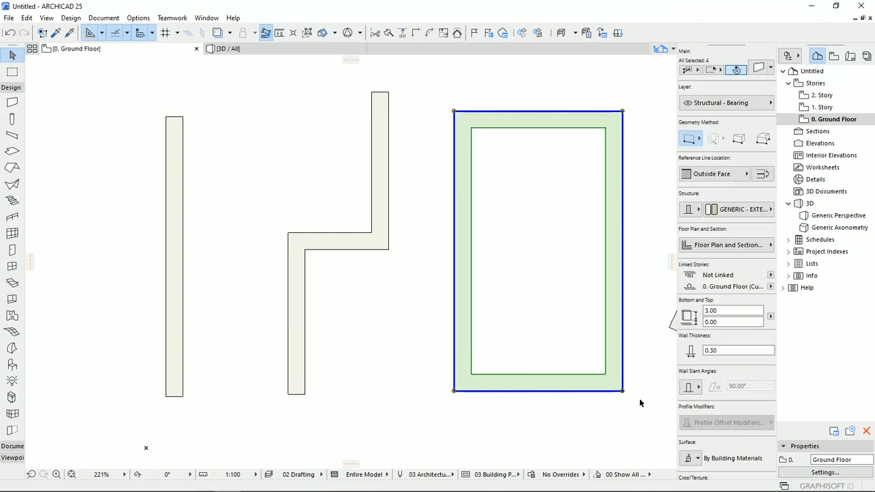
mouse_move(424, 200)
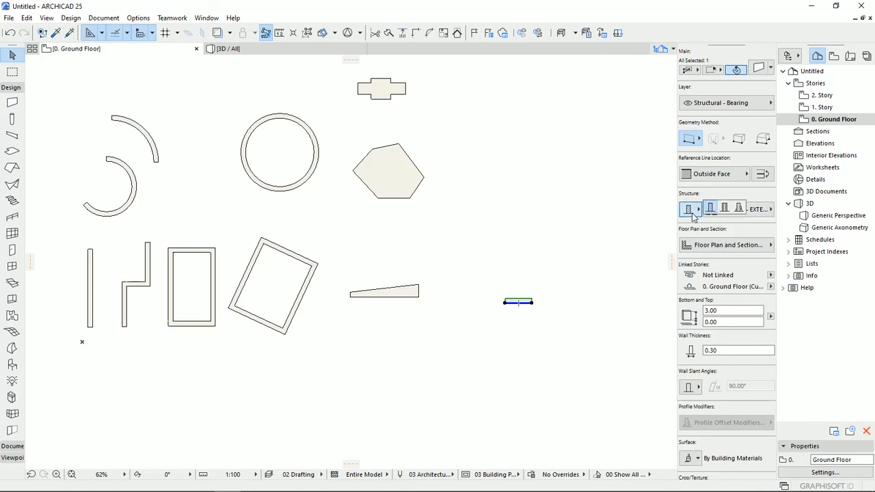
Make the wall composite with the 140 Block Insulated Cavity structure
left_click(724, 207)
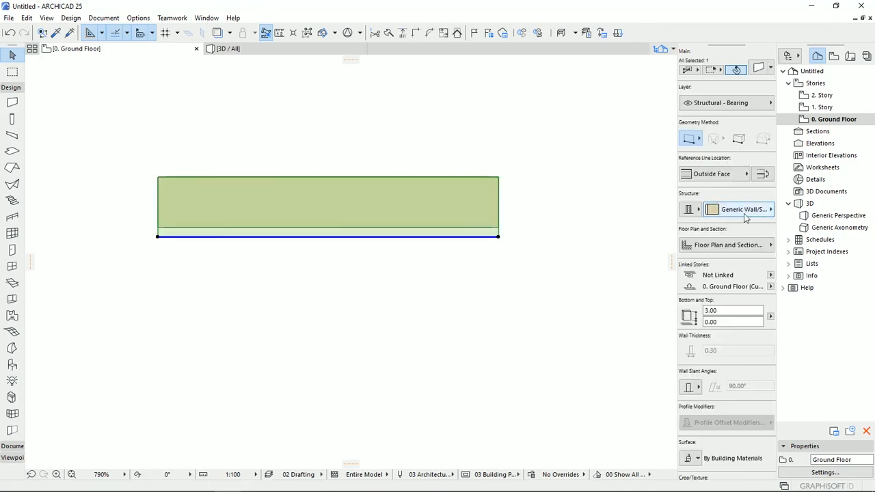
left_click(739, 209)
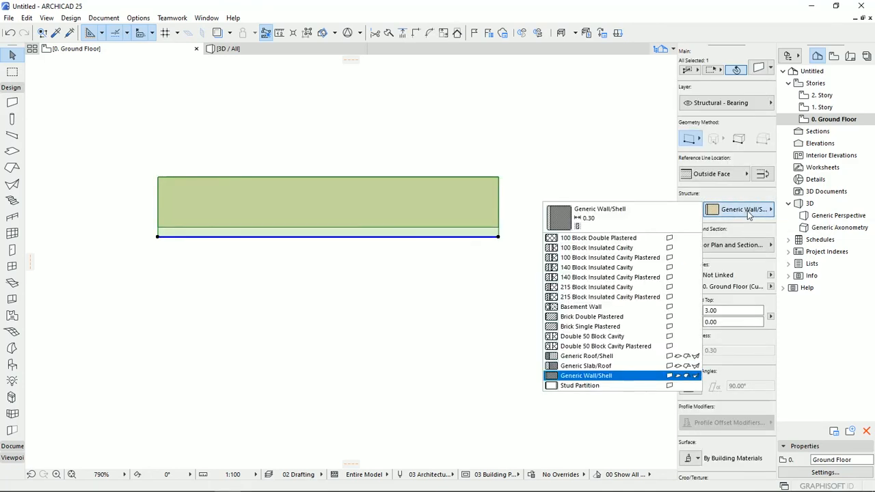
left_click(596, 266)
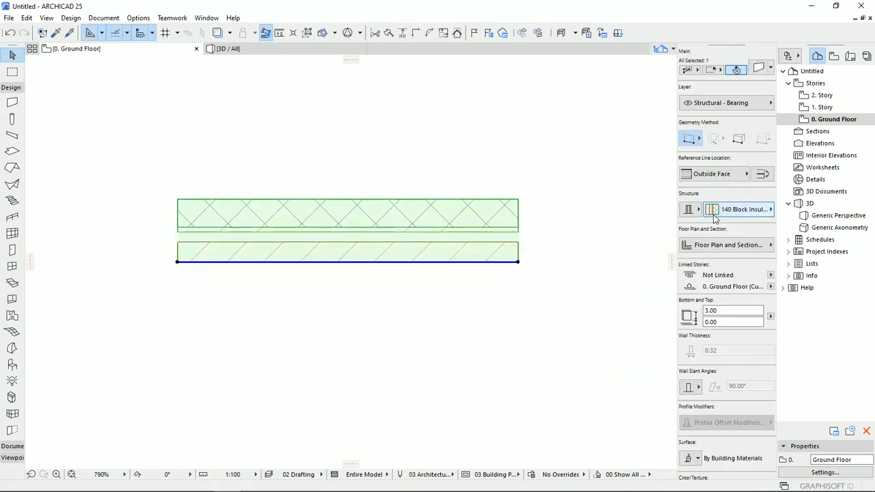
Return the wall to Generic Wall/Shell, then switch its structure type to Basic
left_click(738, 209)
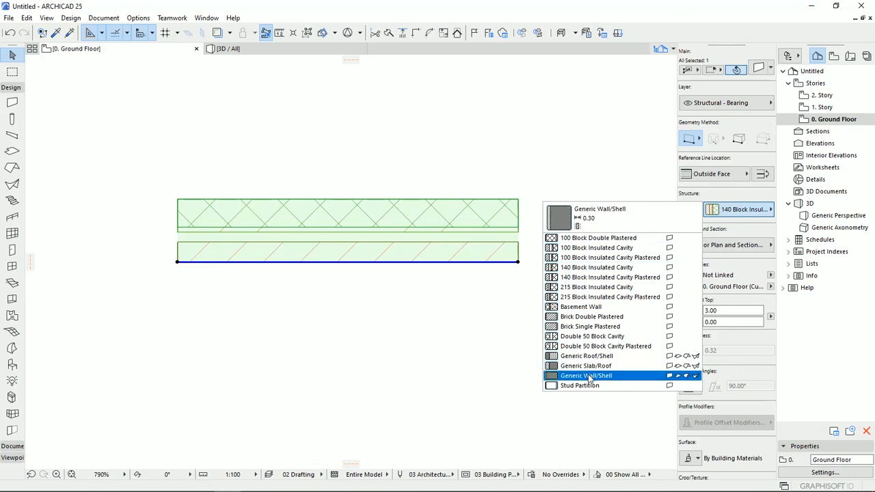
mouse_move(617, 381)
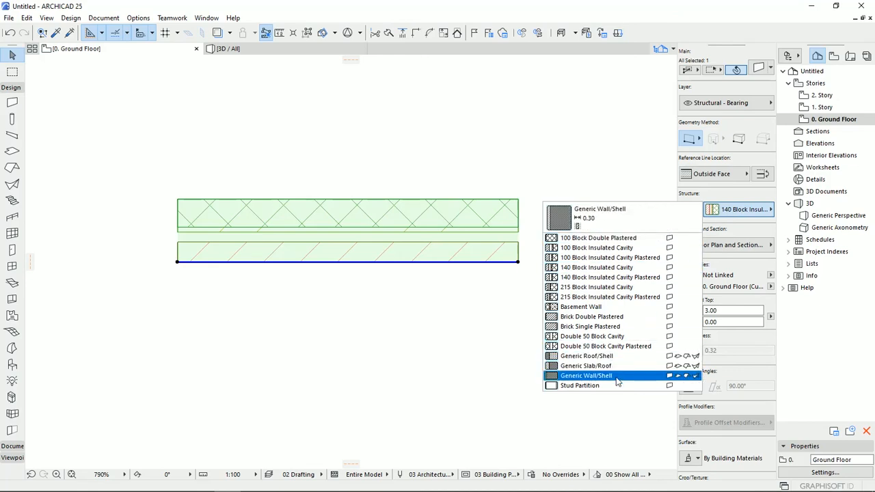
left_click(585, 374)
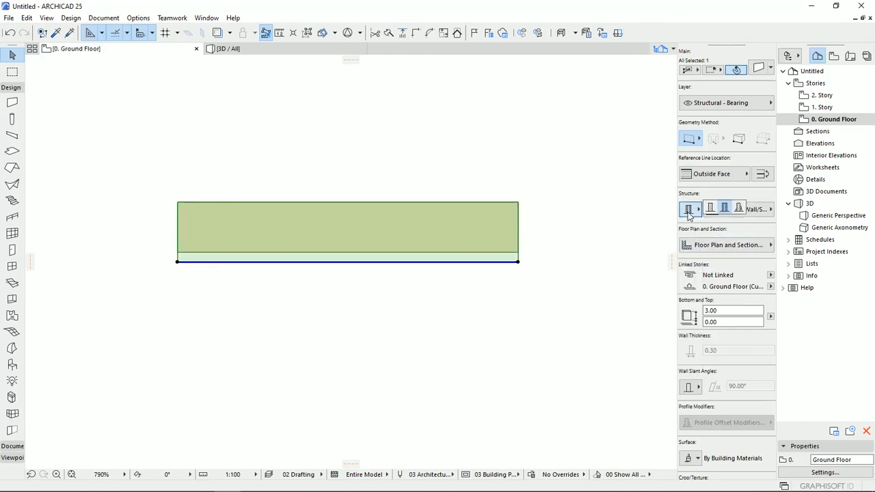
left_click(711, 208)
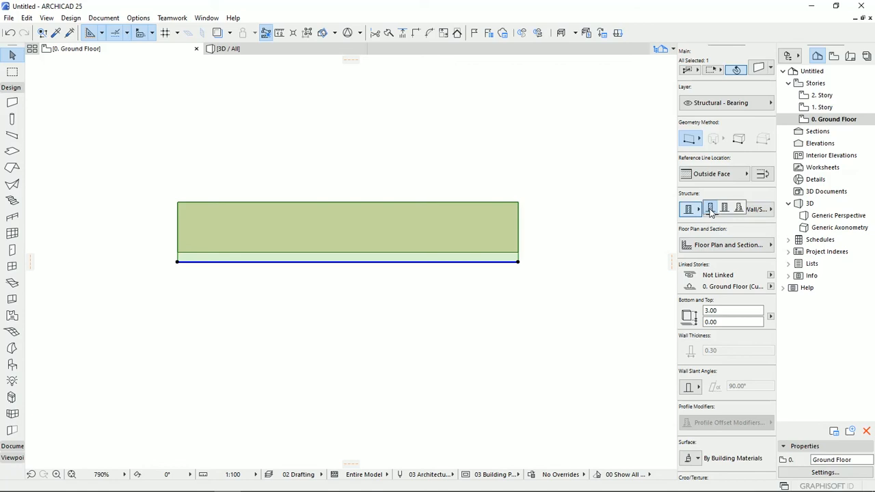
left_click(689, 209)
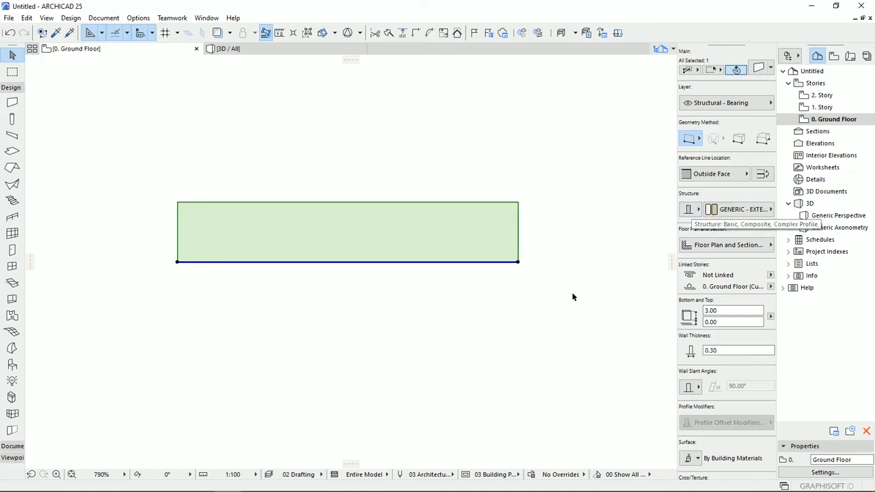
left_click(728, 245)
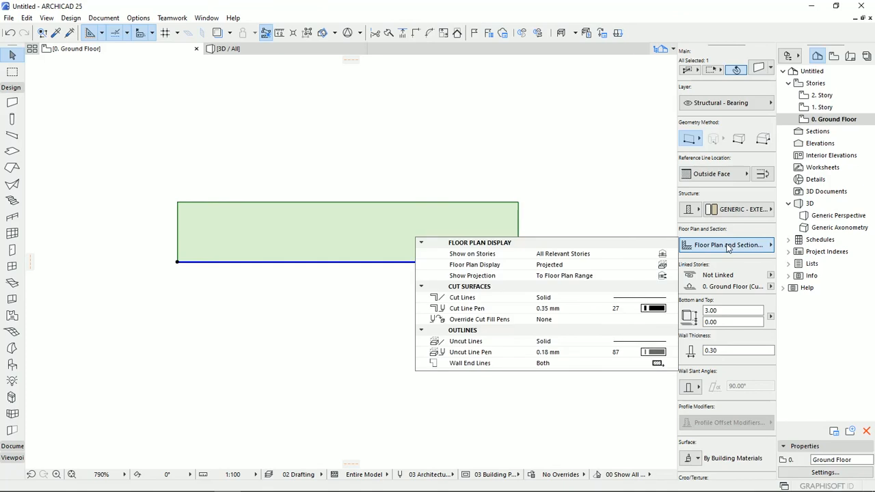
mouse_move(388, 227)
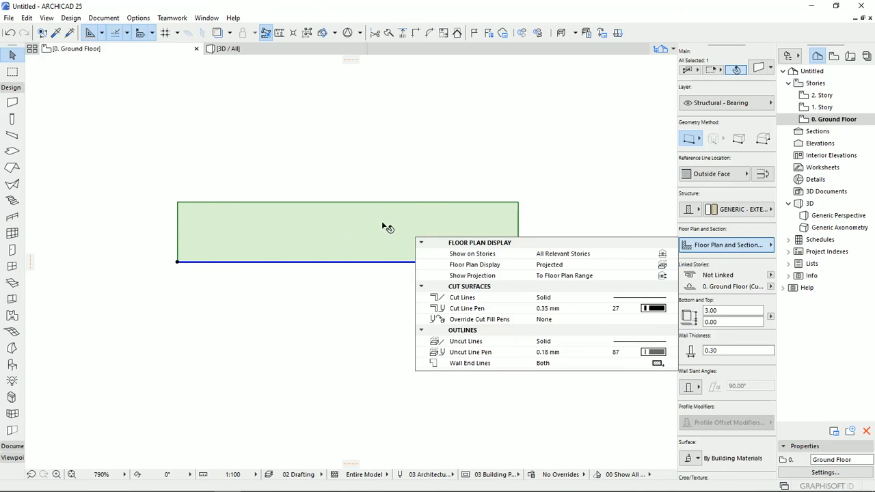
mouse_move(668, 317)
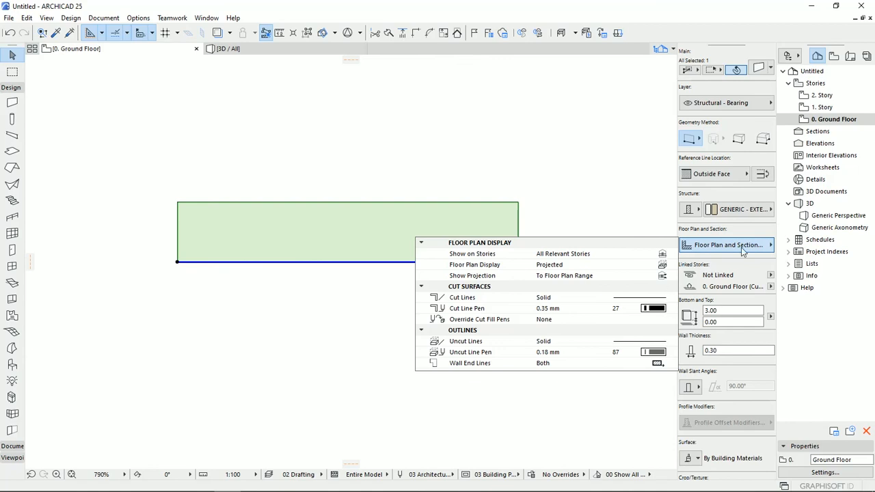
mouse_move(774, 248)
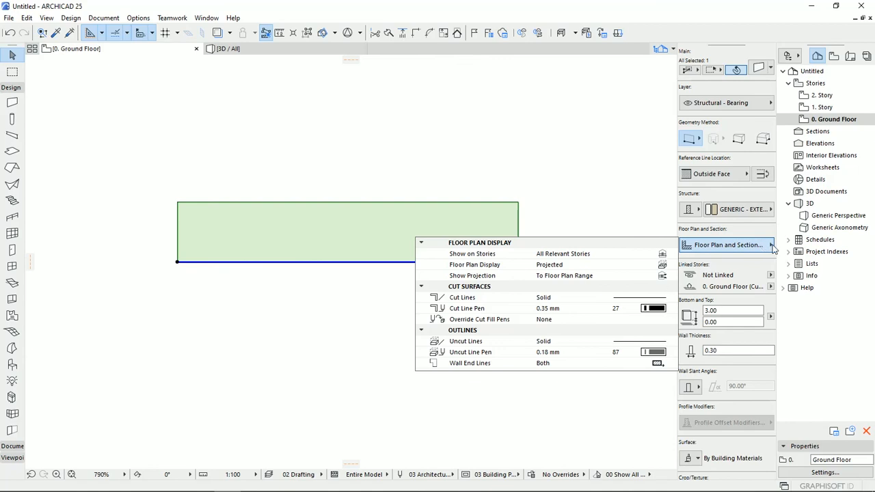
left_click(728, 244)
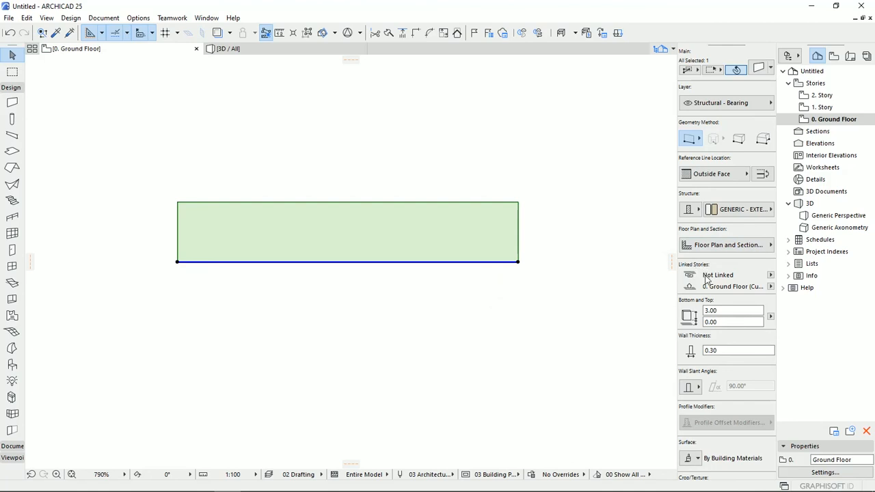
mouse_move(689, 285)
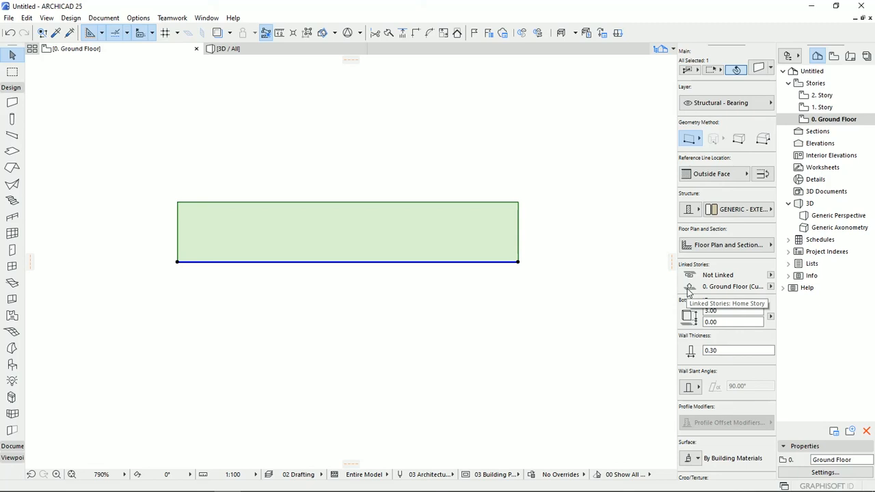
mouse_move(697, 293)
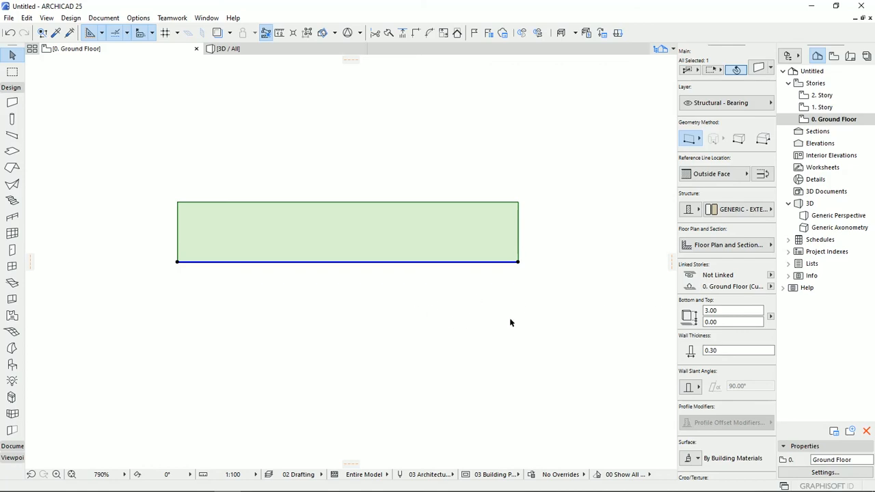
mouse_move(522, 307)
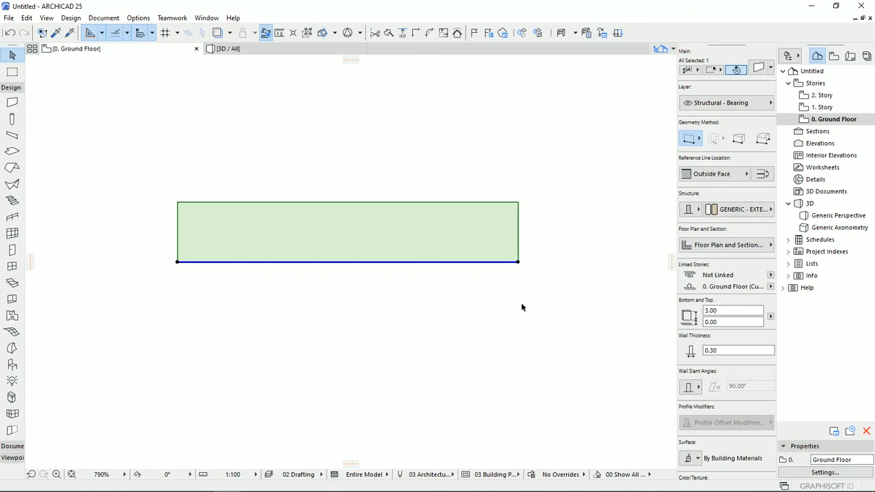
mouse_move(567, 298)
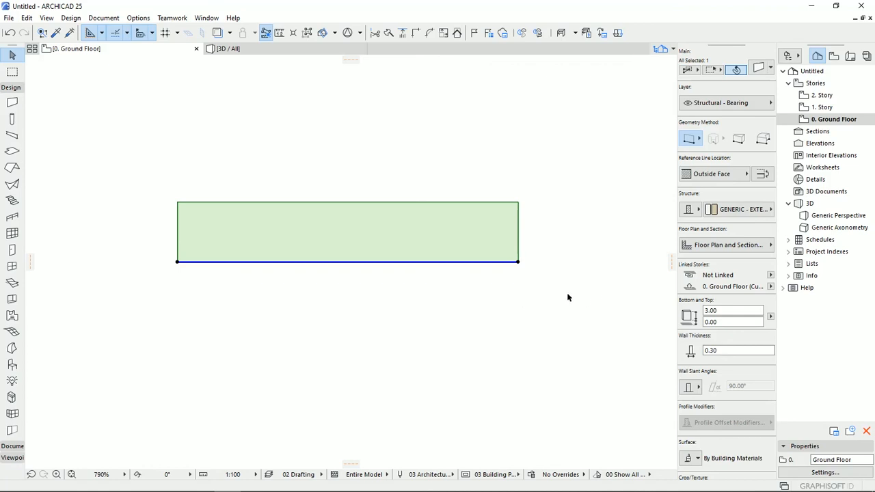
mouse_move(571, 276)
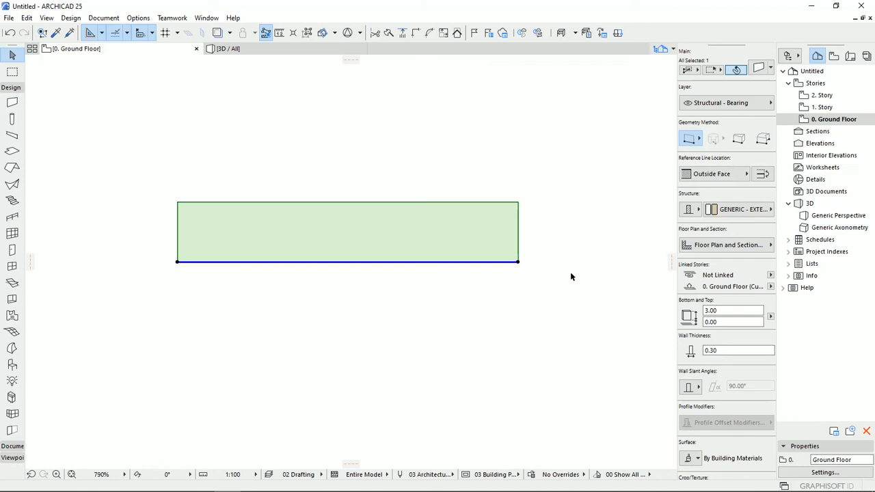
mouse_move(554, 299)
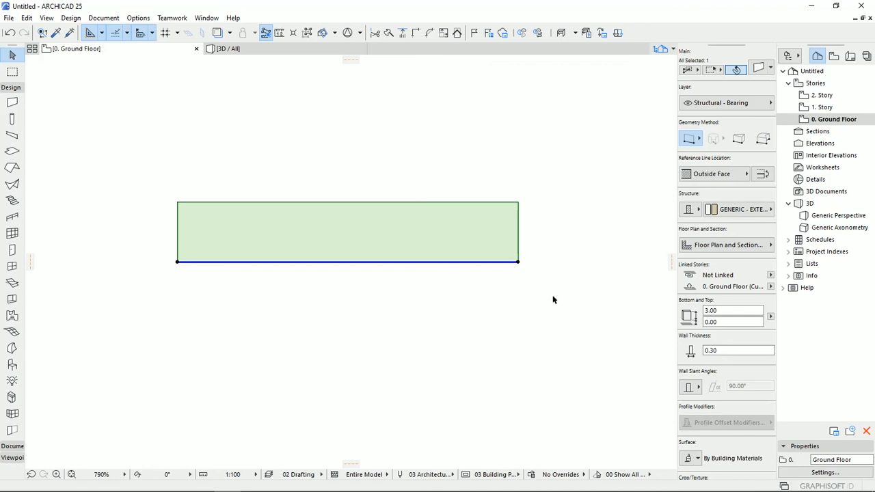
mouse_move(411, 374)
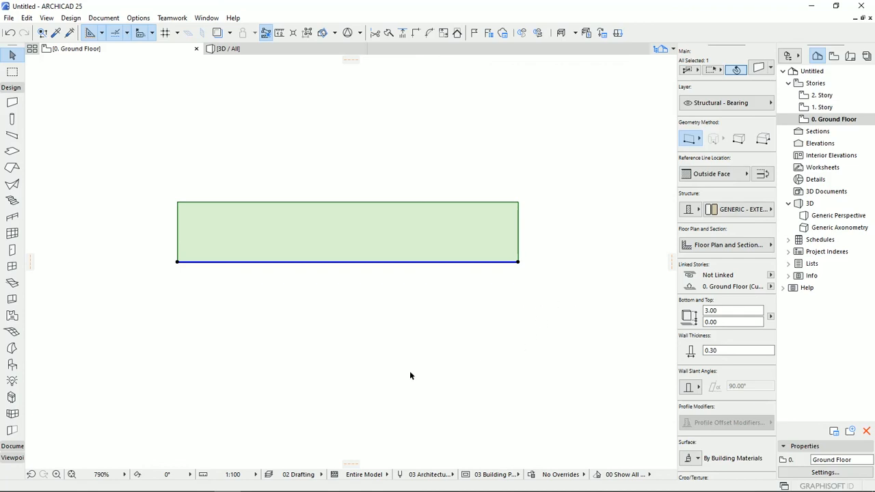
mouse_move(557, 315)
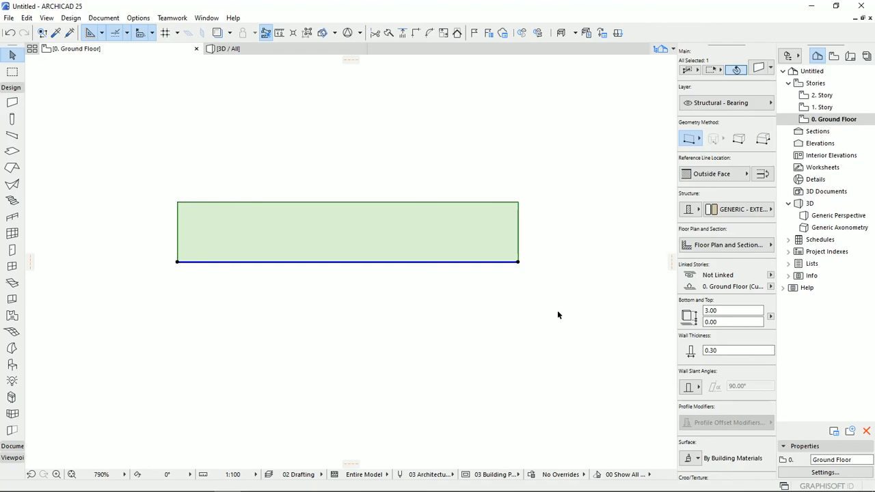